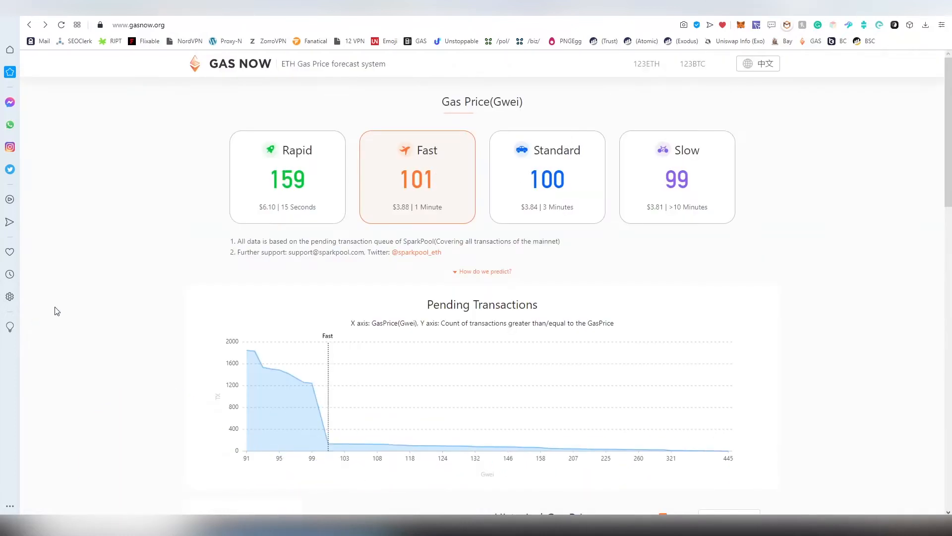
pyautogui.moveTo(91, 295)
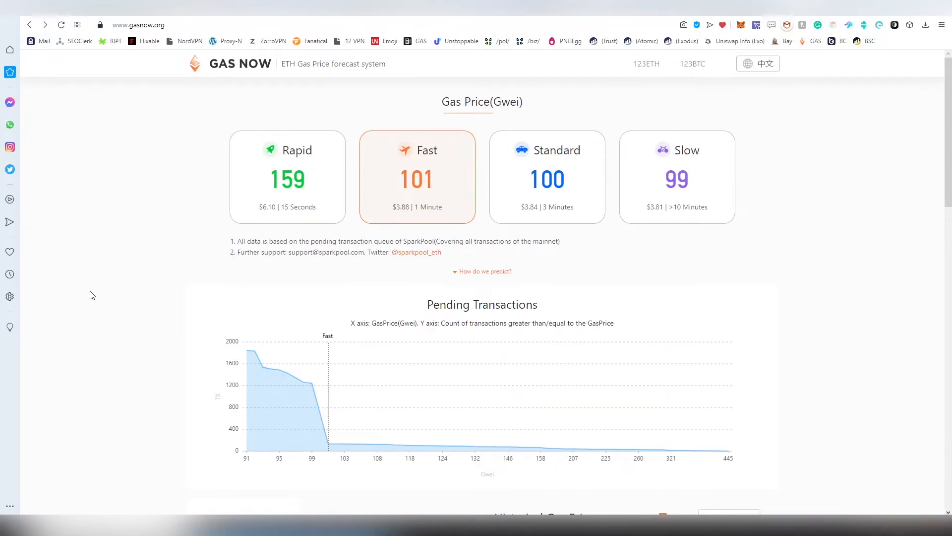
pyautogui.moveTo(406, 324)
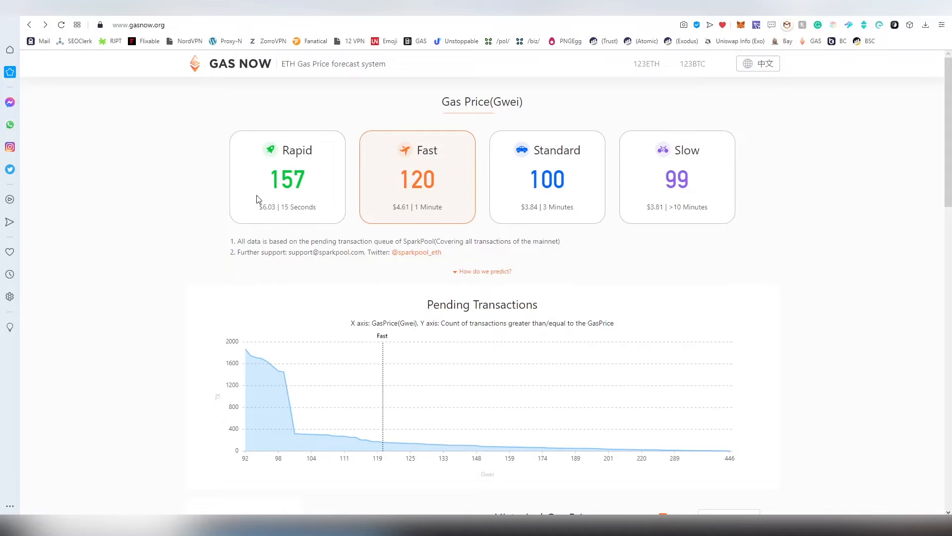
pyautogui.moveTo(449, 151)
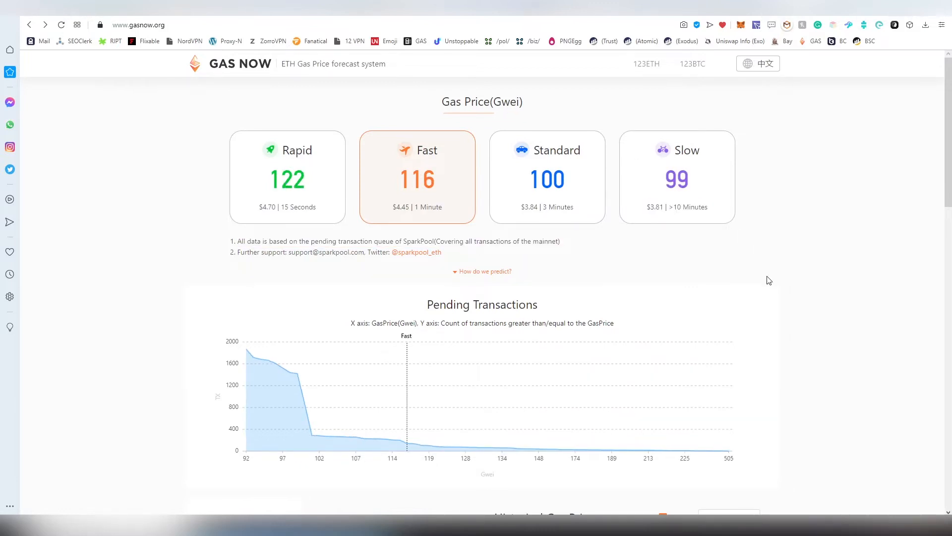
# Switch GasNow's historical gas price chart to 10-minute intervals and reach the average gas price heatmap.
pyautogui.scroll(-3)
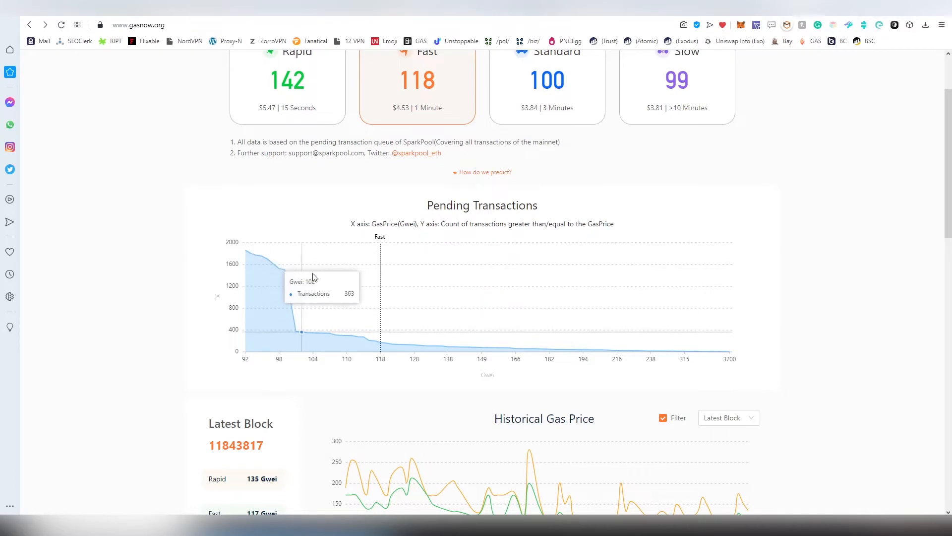
pyautogui.moveTo(737, 314)
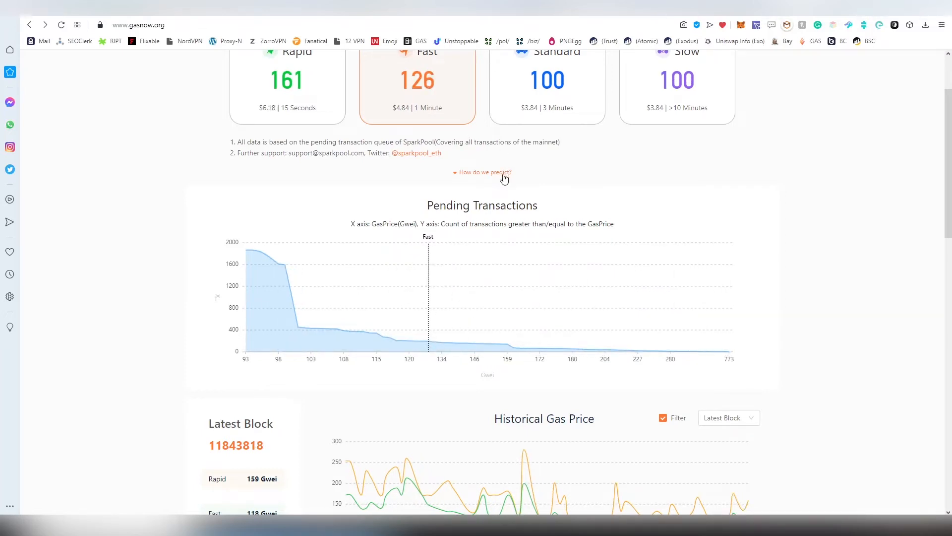
pyautogui.scroll(-3)
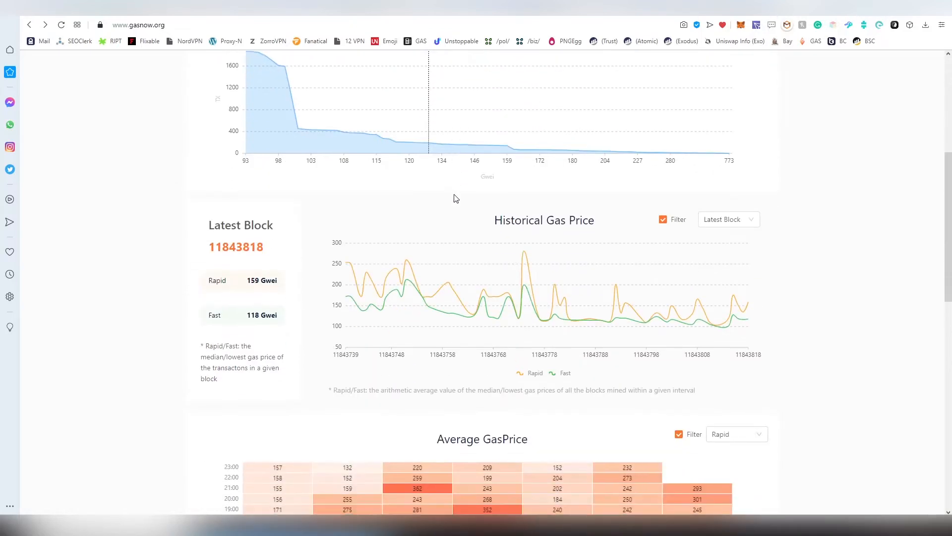
pyautogui.moveTo(523, 328)
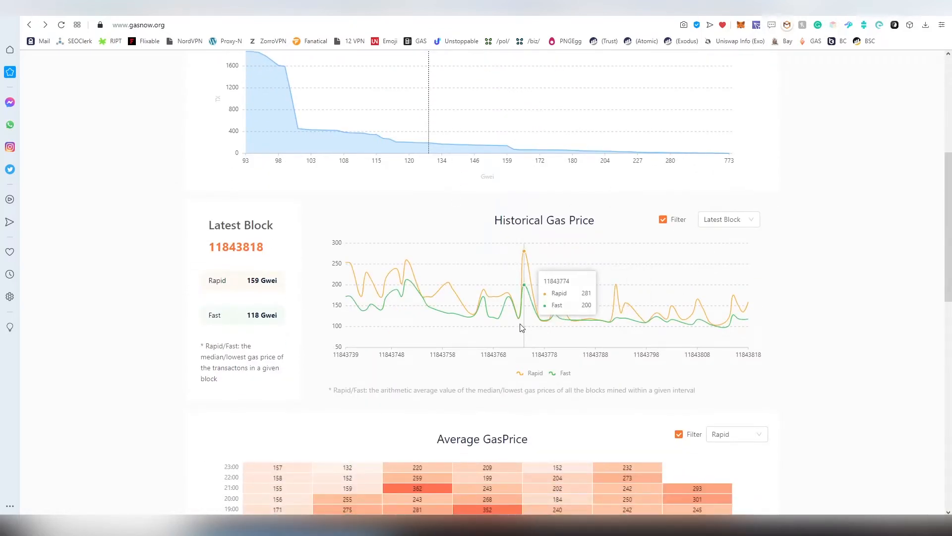
pyautogui.moveTo(358, 307)
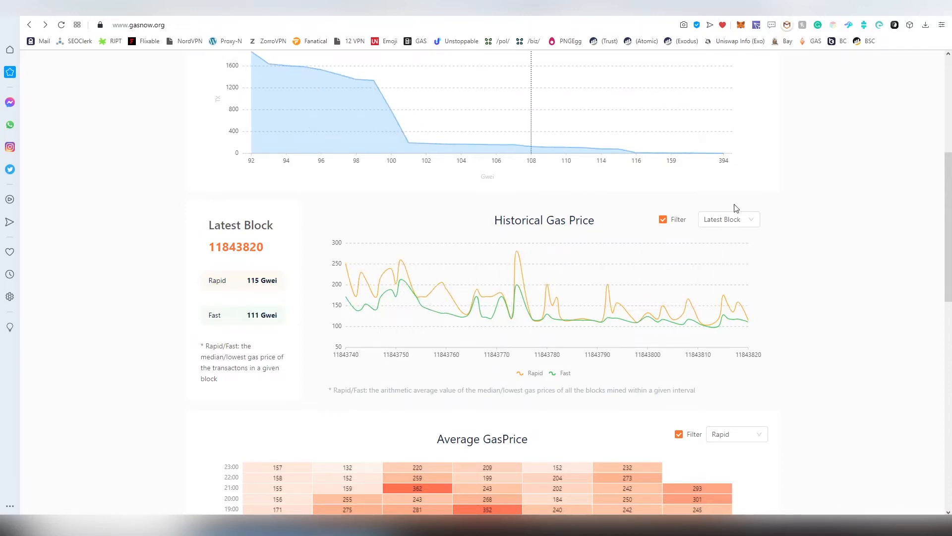
pyautogui.click(728, 219)
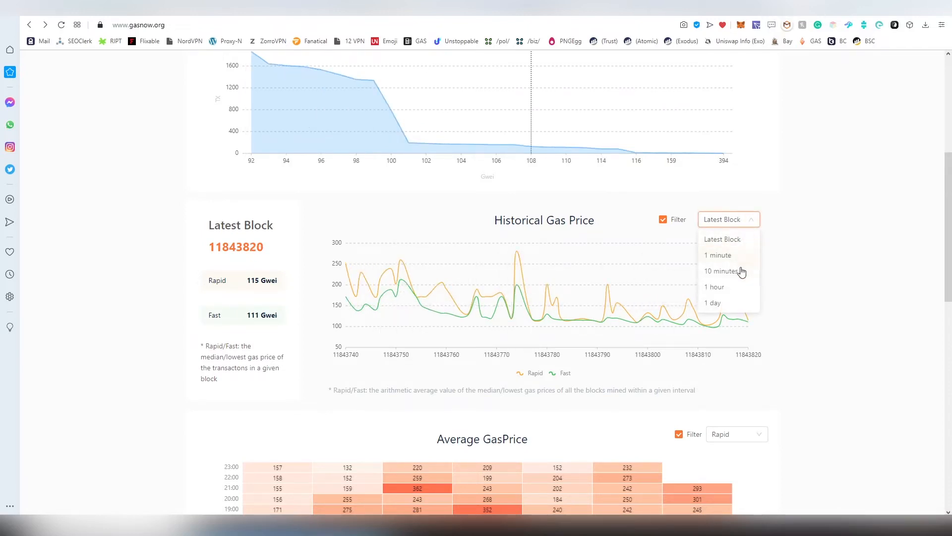
pyautogui.click(723, 271)
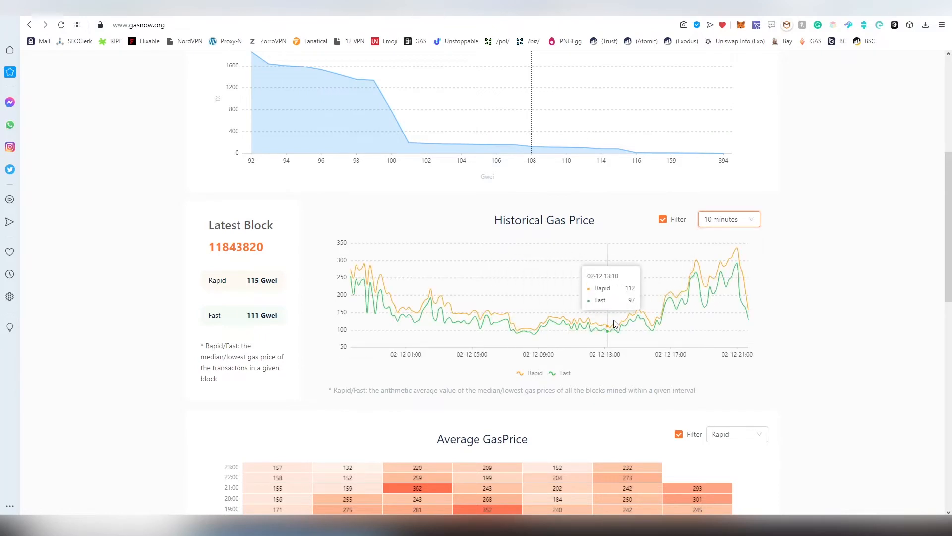
pyautogui.scroll(-3)
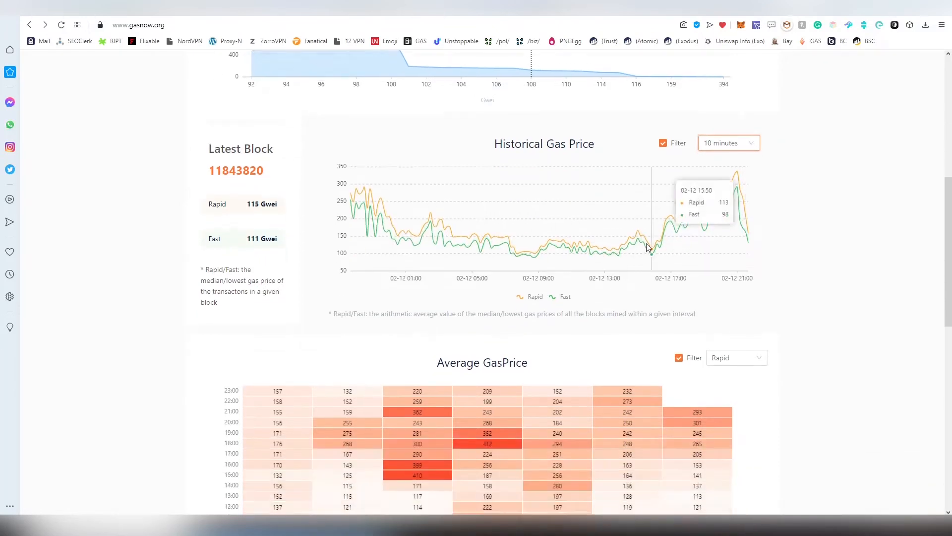
pyautogui.scroll(-3)
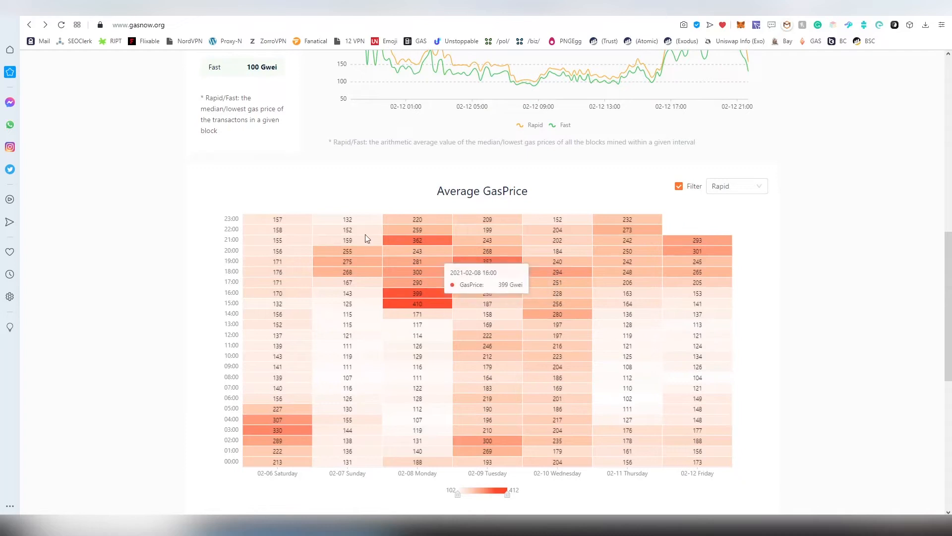
pyautogui.moveTo(348, 366)
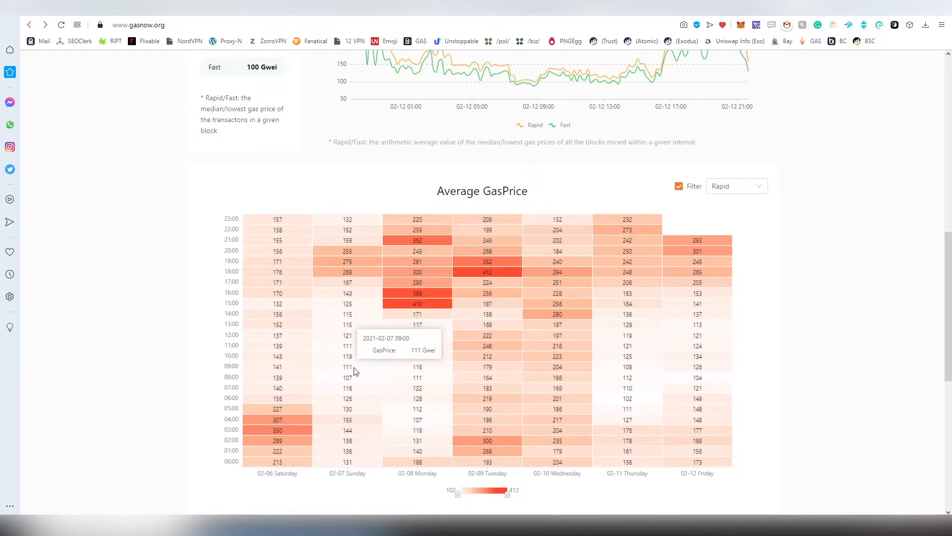
pyautogui.moveTo(347, 346)
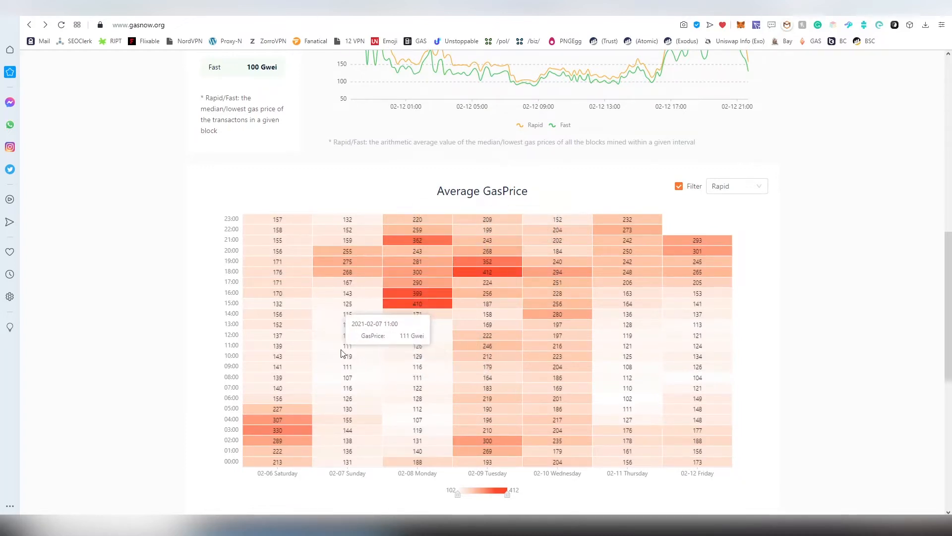
pyautogui.moveTo(367, 430)
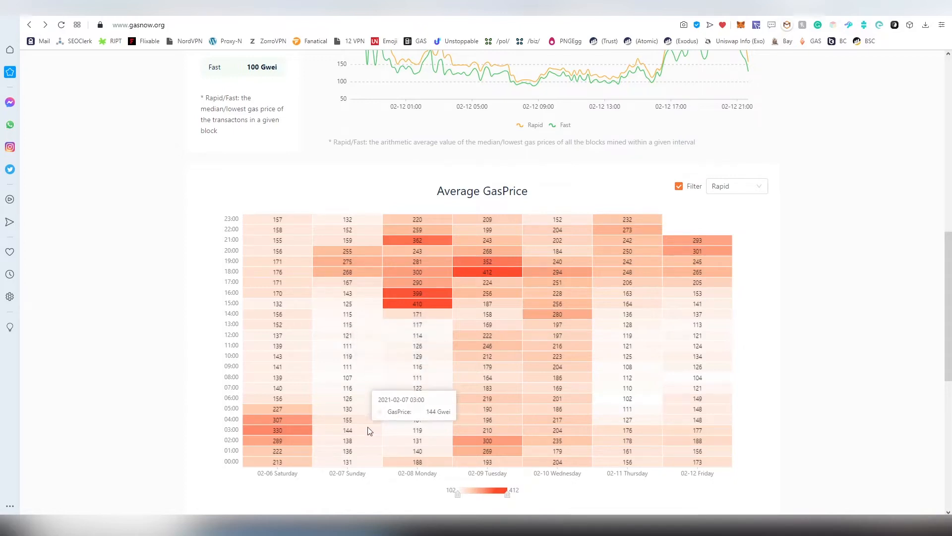
pyautogui.moveTo(358, 358)
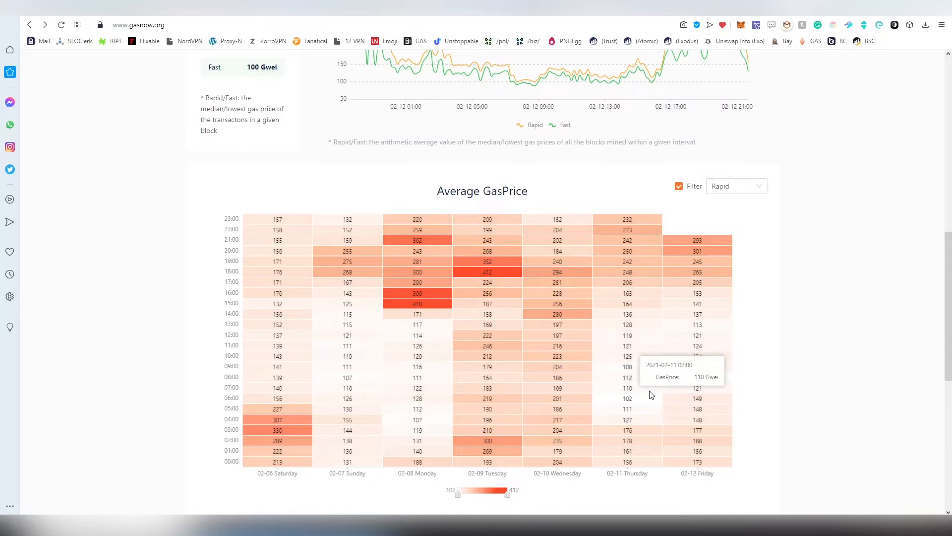
pyautogui.moveTo(354, 330)
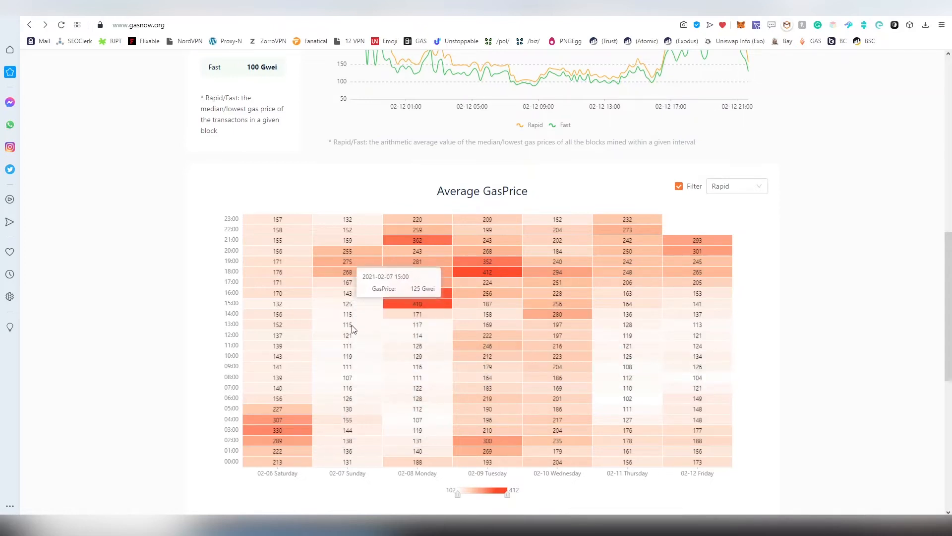
pyautogui.moveTo(365, 294)
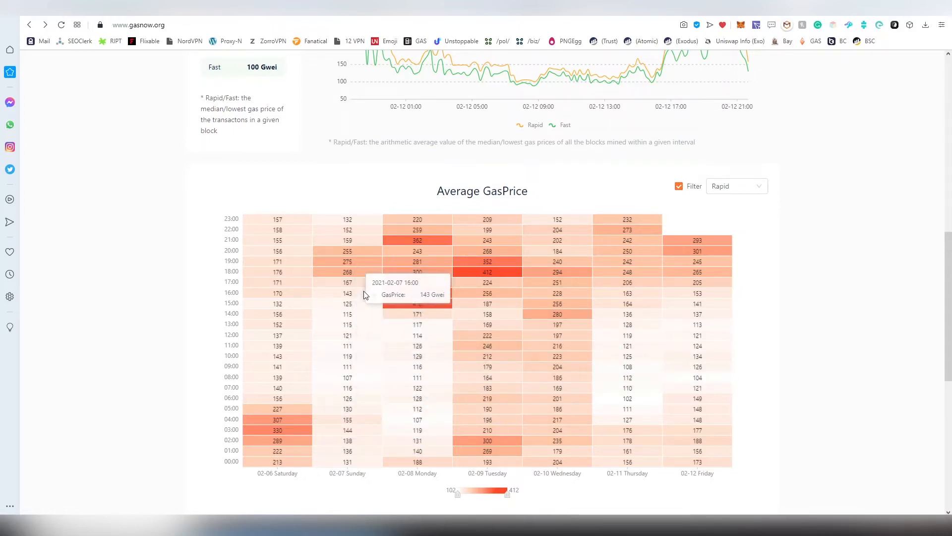
pyautogui.moveTo(348, 423)
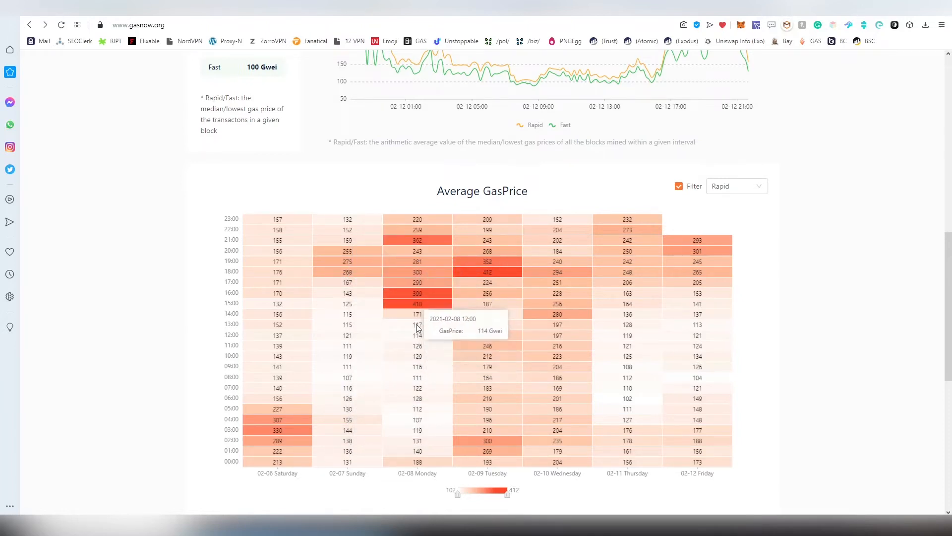
pyautogui.moveTo(417, 313)
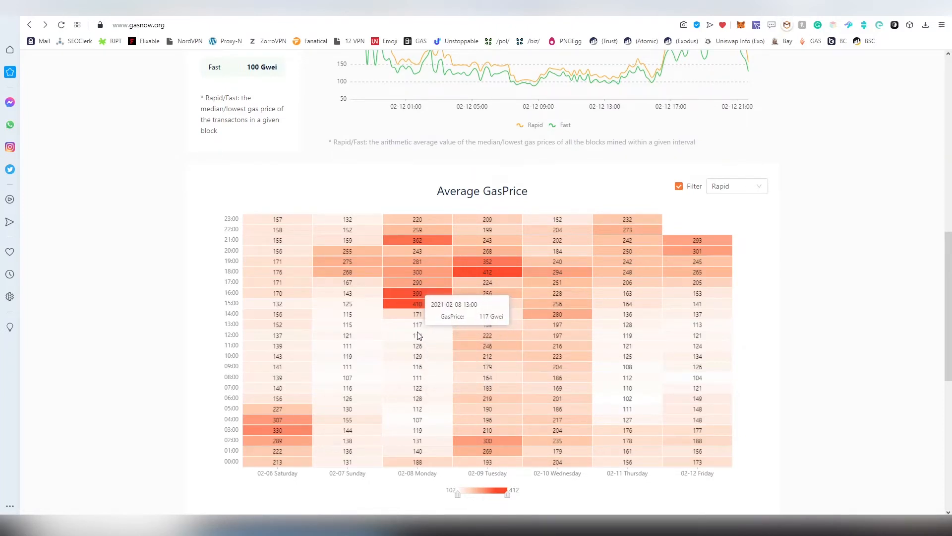
pyautogui.moveTo(418, 314)
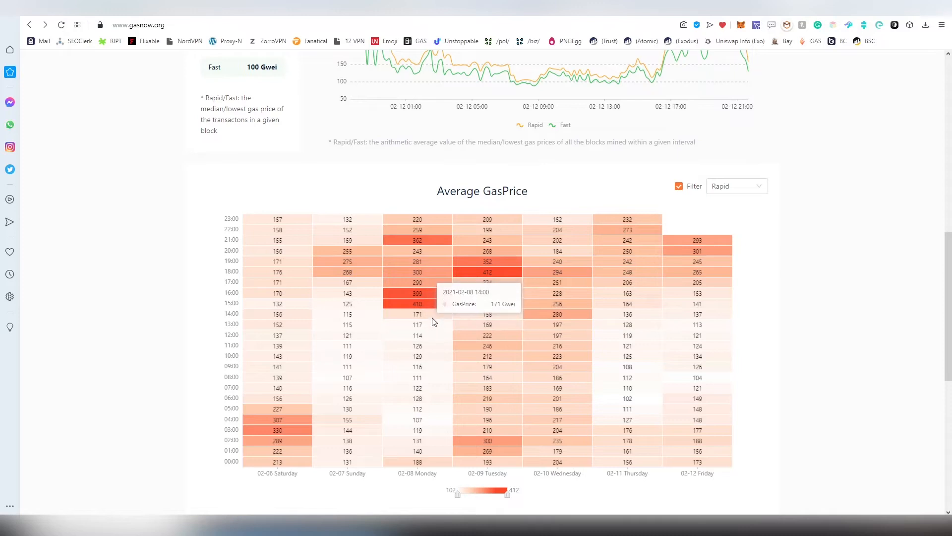
pyautogui.moveTo(417, 377)
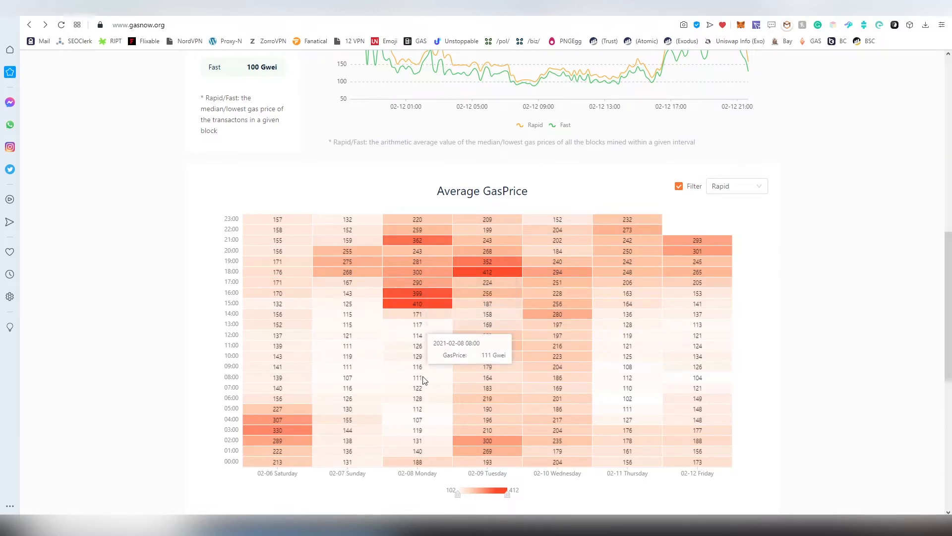
pyautogui.moveTo(417, 367)
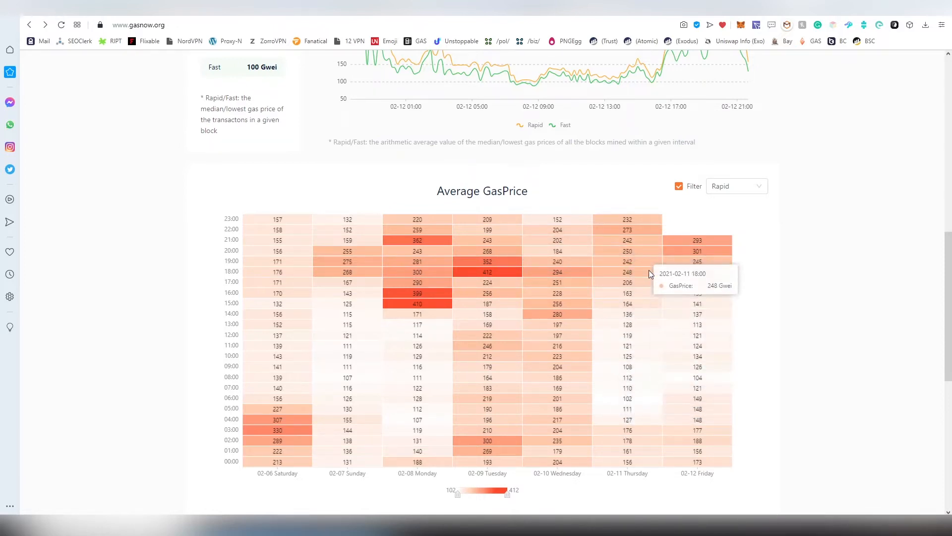
pyautogui.moveTo(583, 210)
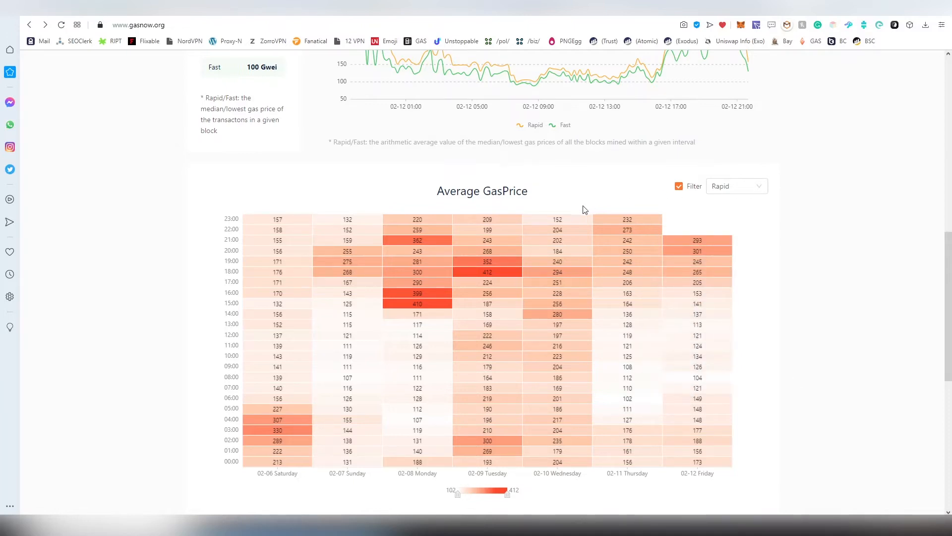
pyautogui.moveTo(784, 307)
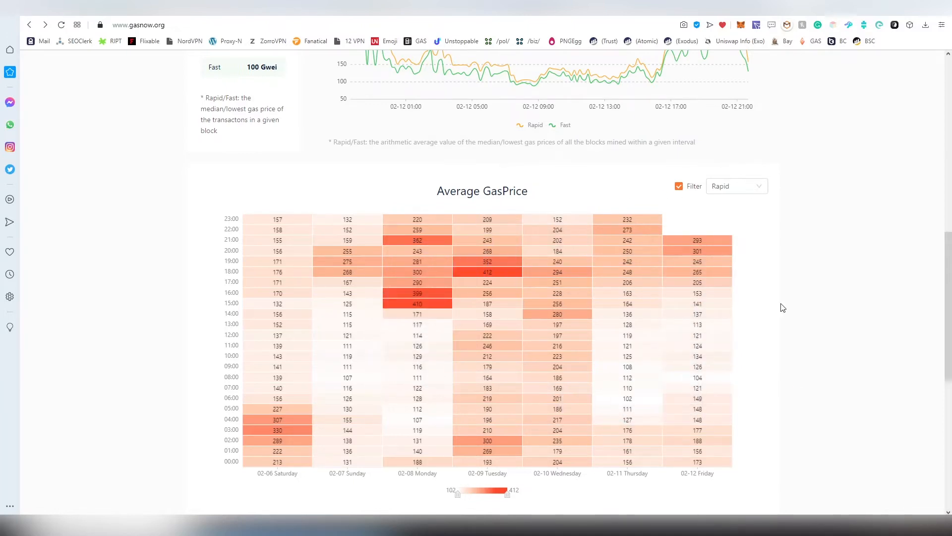
pyautogui.scroll(-3)
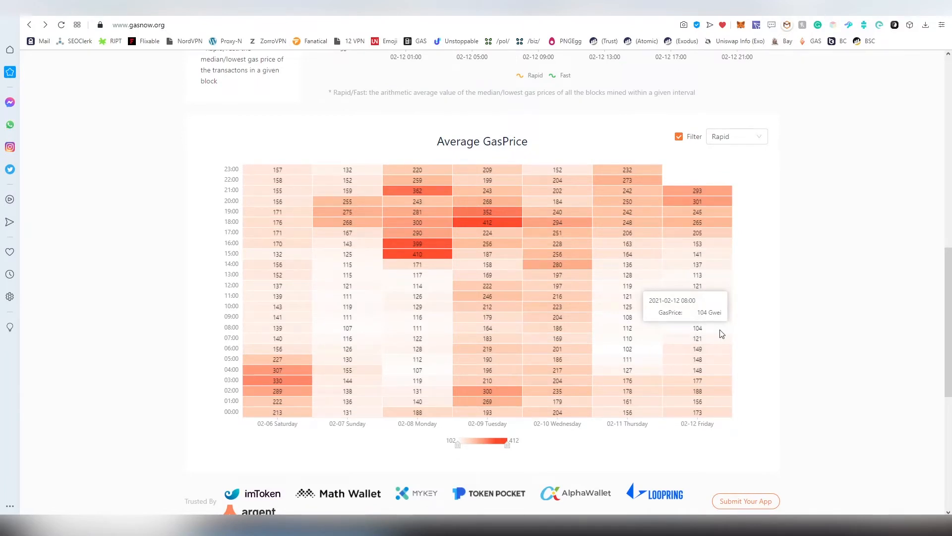
pyautogui.moveTo(373, 292)
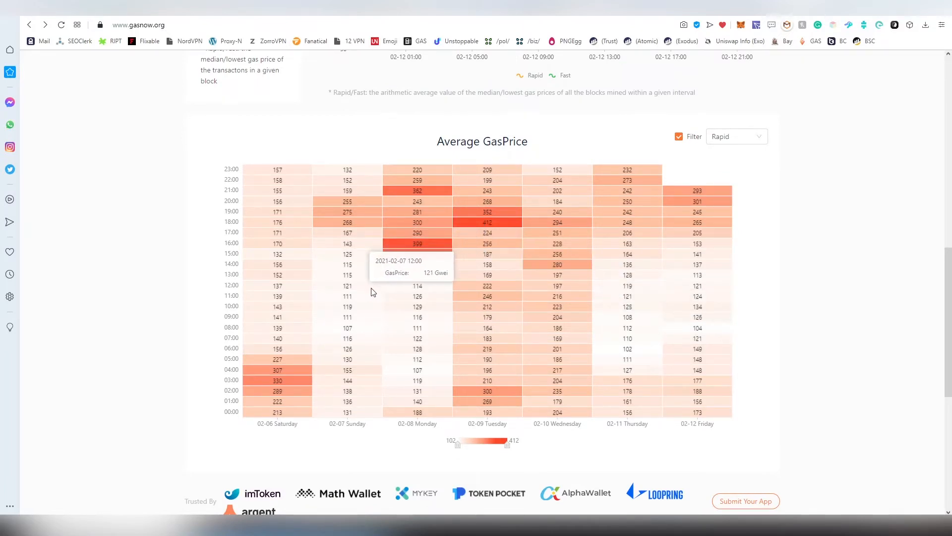
pyautogui.moveTo(442, 219)
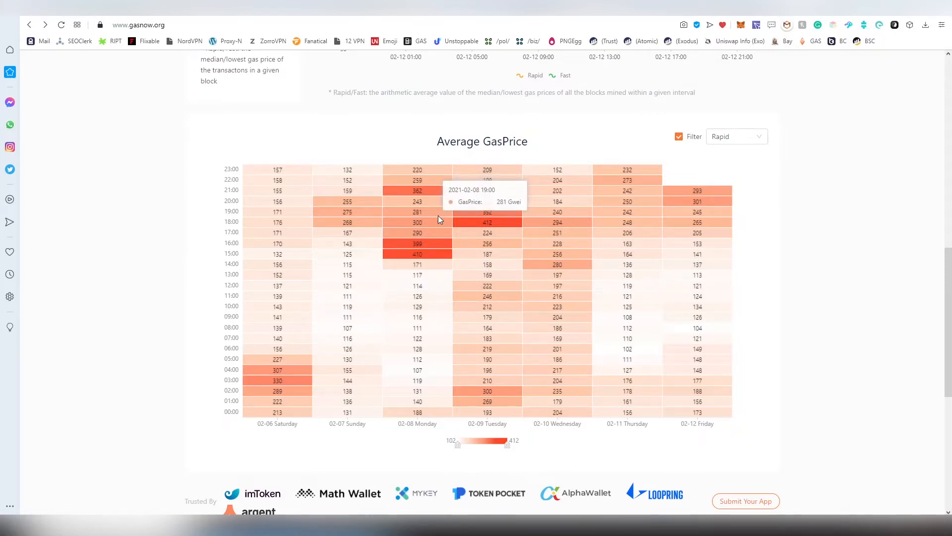
pyautogui.moveTo(458, 302)
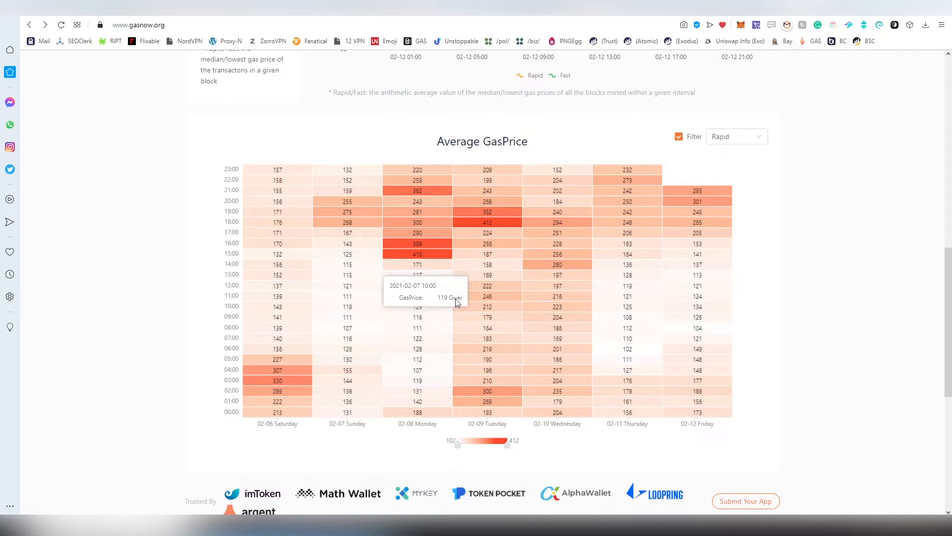
pyautogui.scroll(-3)
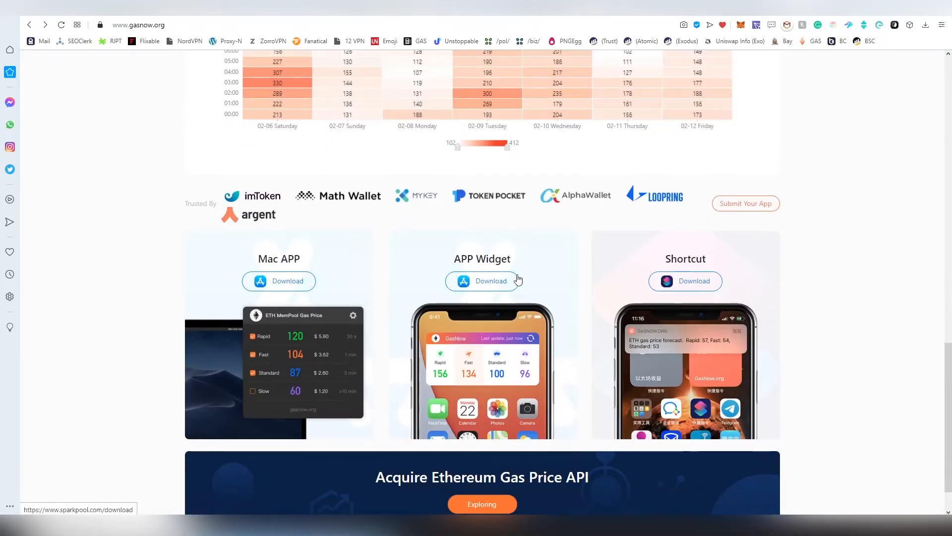
pyautogui.scroll(-3)
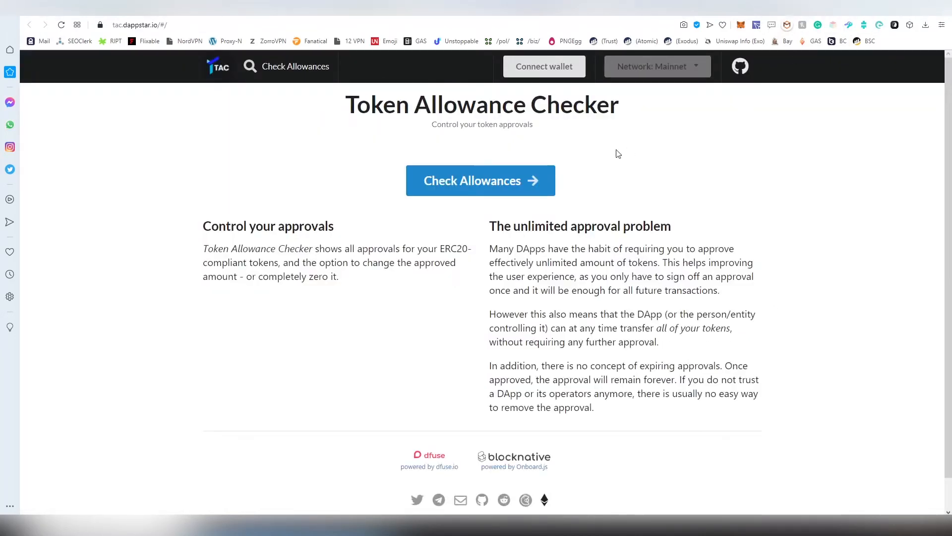
pyautogui.moveTo(565, 237)
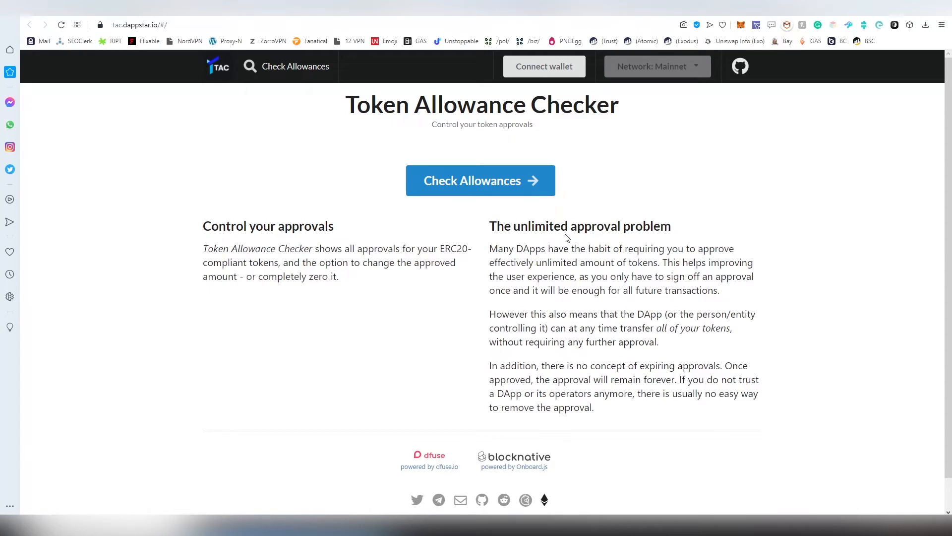
# Connect MetaMask to Token Allowance Checker through Change Wallet in the wallet dialog.
pyautogui.click(543, 66)
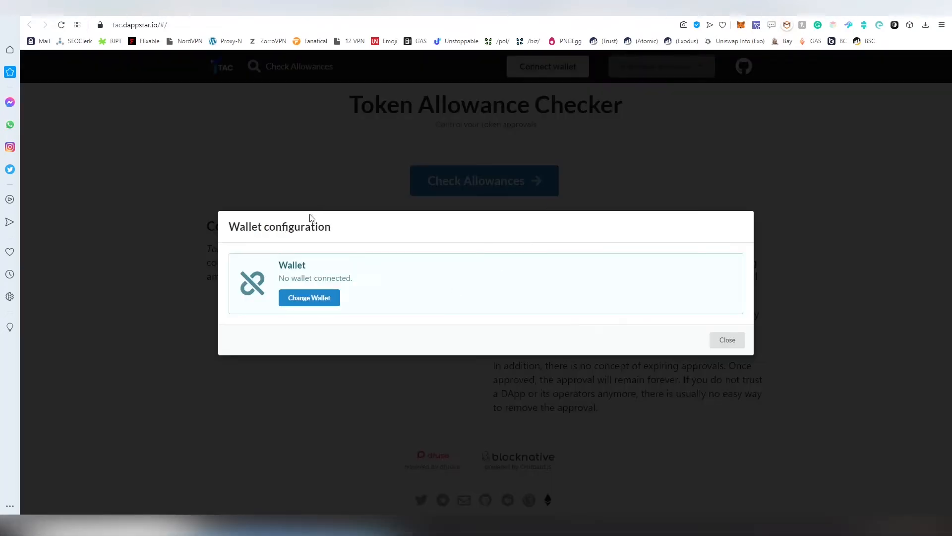
pyautogui.click(308, 298)
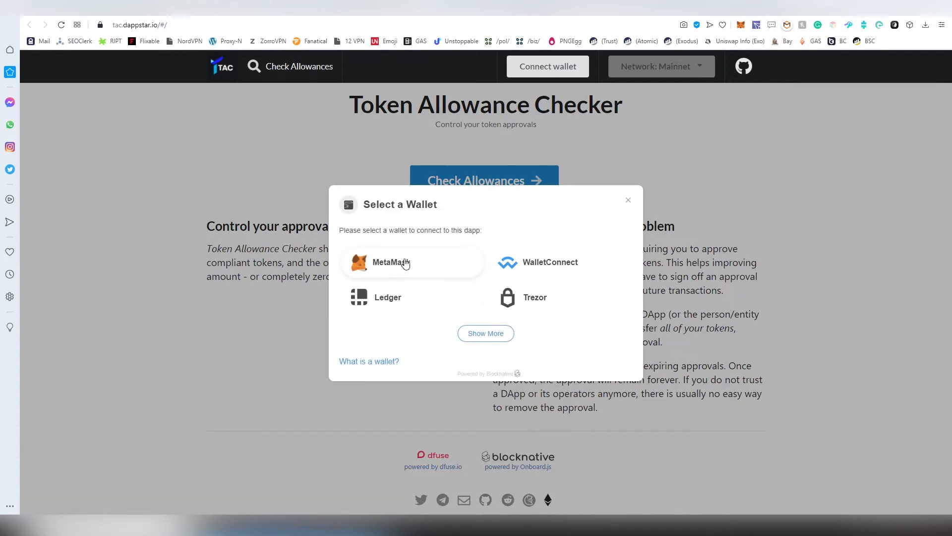
pyautogui.click(390, 262)
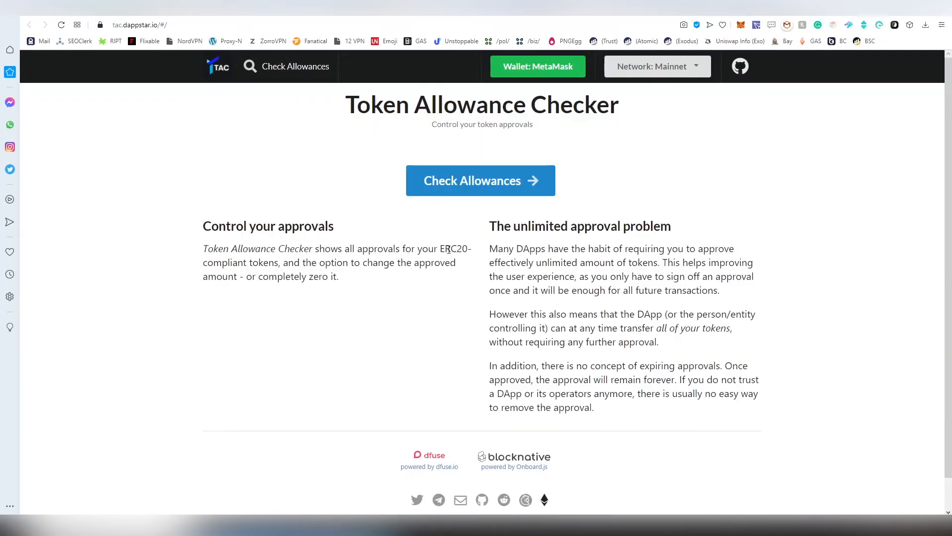
# Check allowances for the connected address, revealing unlimited 1INCH and NIOX approvals.
pyautogui.click(479, 181)
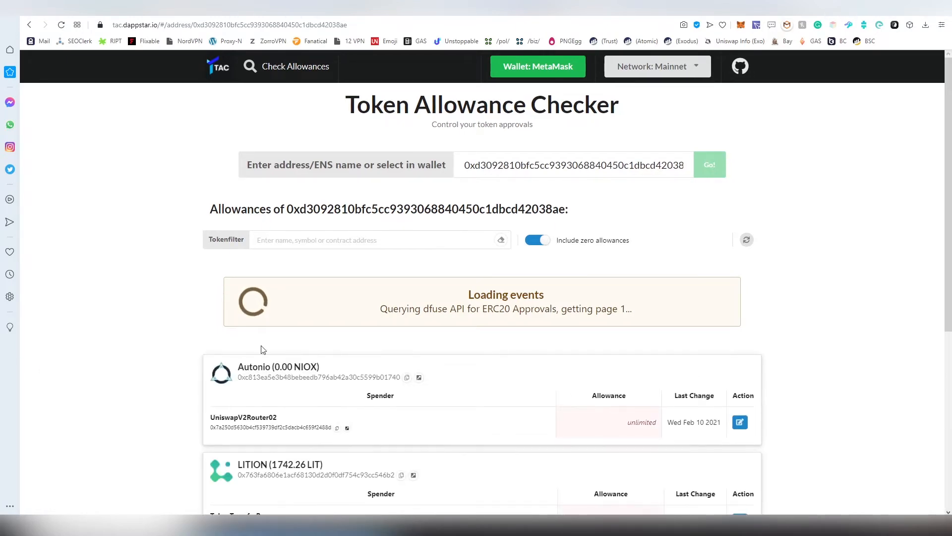
pyautogui.scroll(-3)
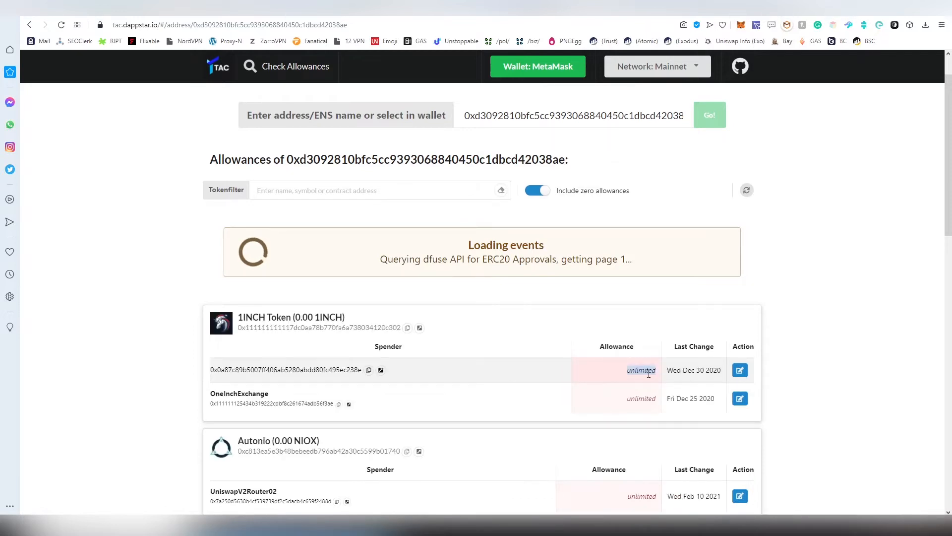
pyautogui.moveTo(589, 355)
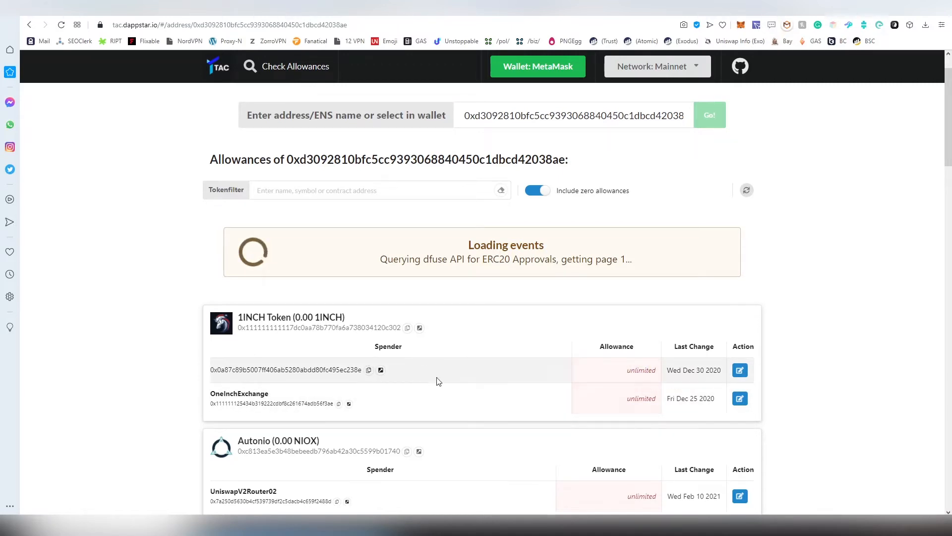
pyautogui.moveTo(482, 326)
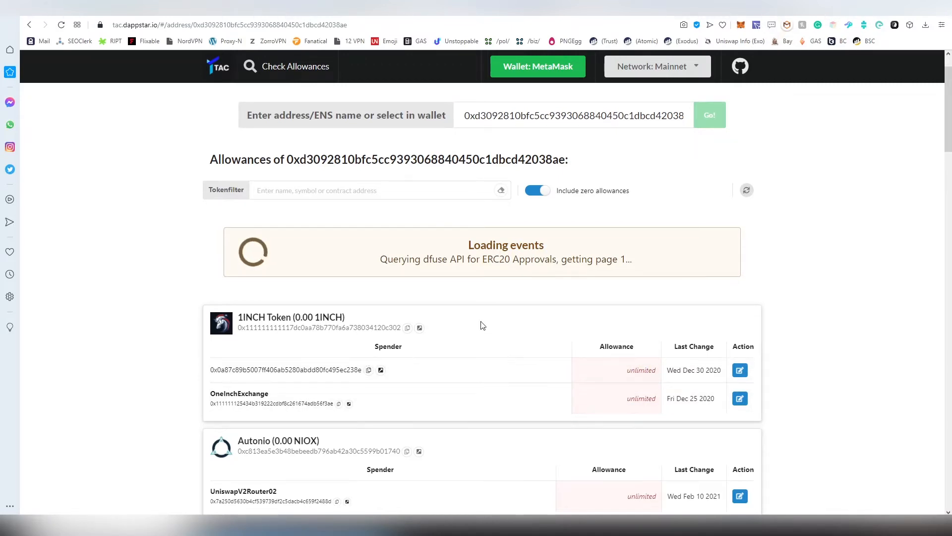
pyautogui.moveTo(739, 370)
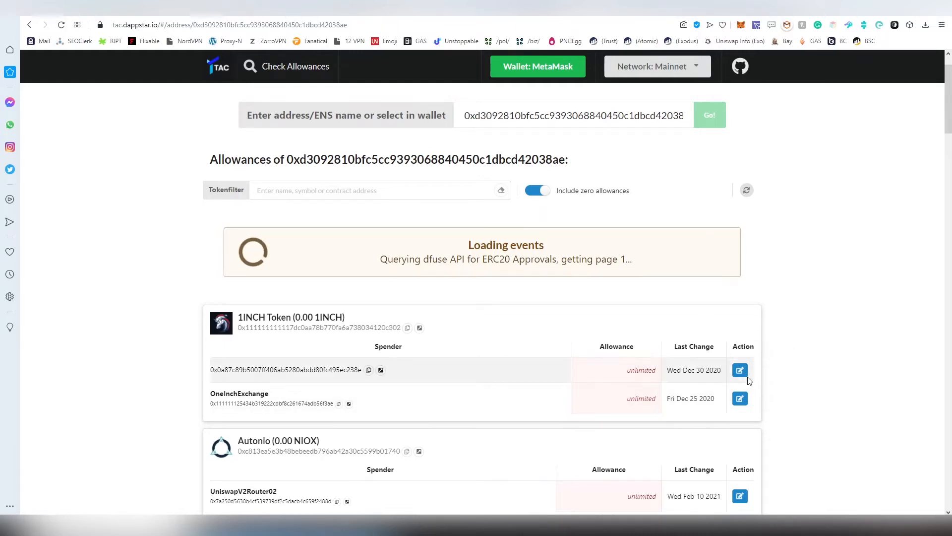
# Start editing the unlimited 1INCH Token allowance, then cancel without changing it.
pyautogui.click(740, 370)
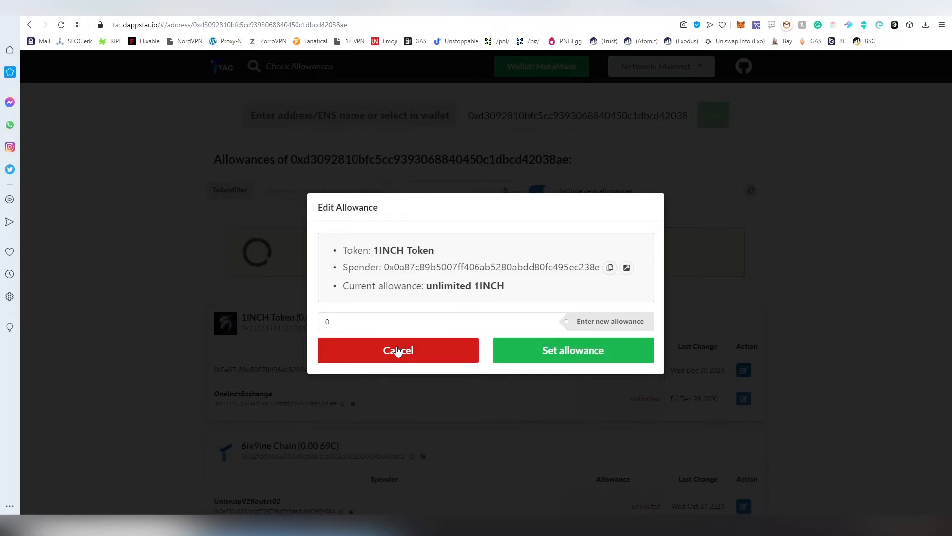
pyautogui.click(398, 351)
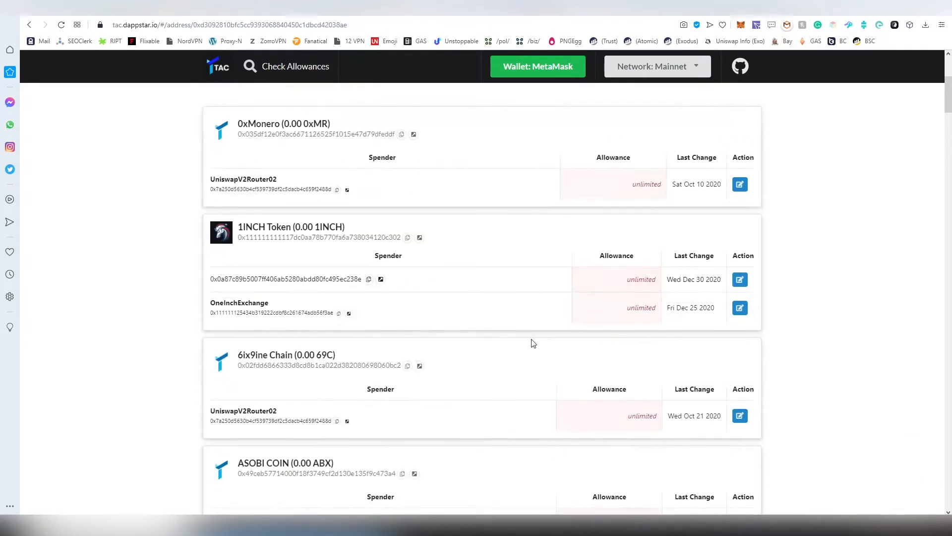
pyautogui.scroll(-3)
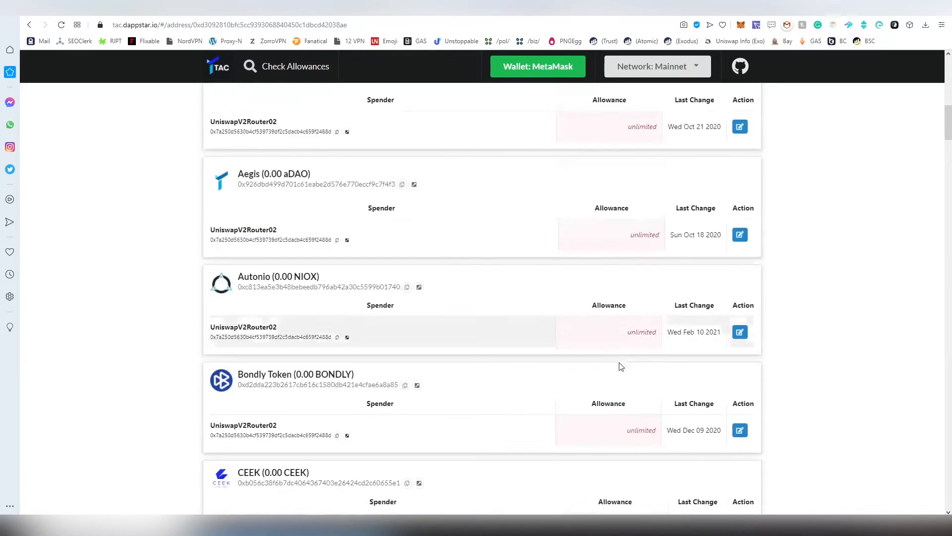
pyautogui.scroll(-3)
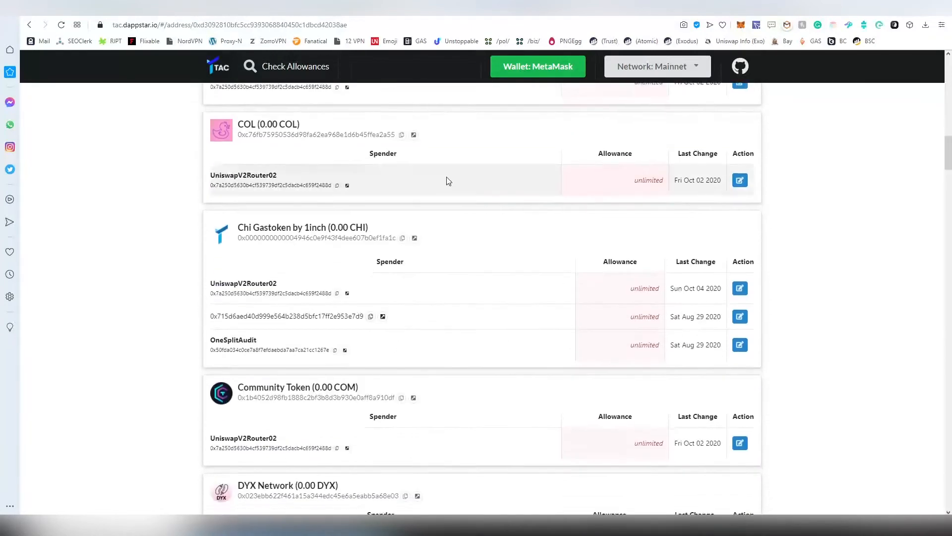
# Review the allowance cards, including unlimited USDT, USDC and Uniswap V2 approvals.
pyautogui.scroll(-3)
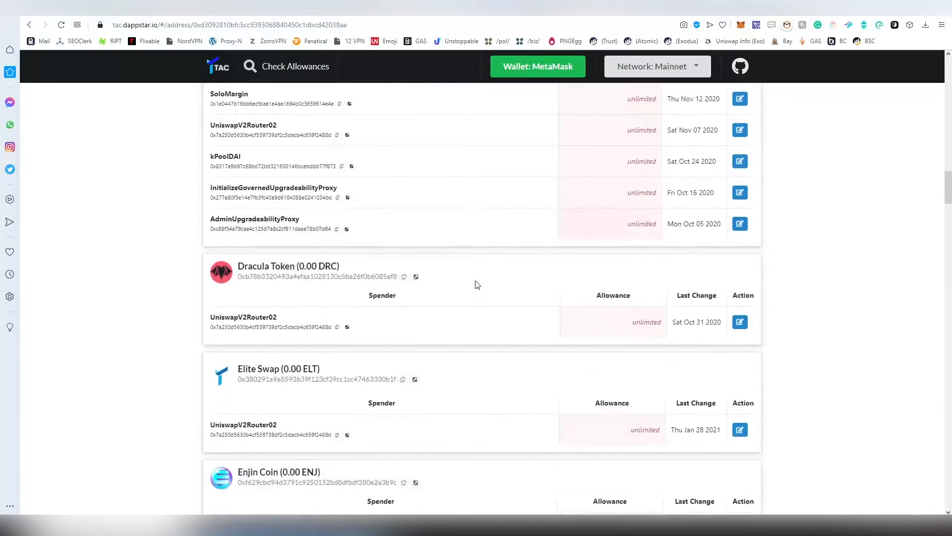
pyautogui.scroll(-3)
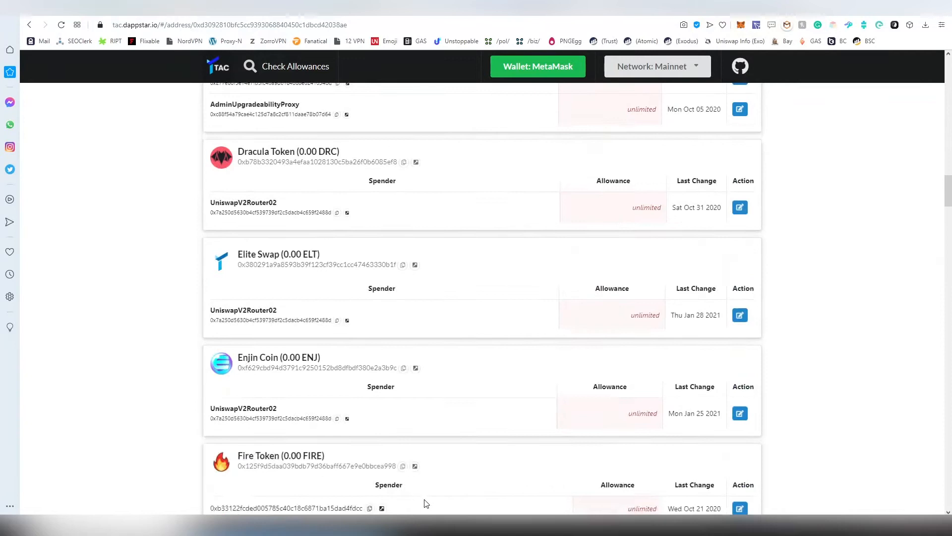
pyautogui.scroll(-3)
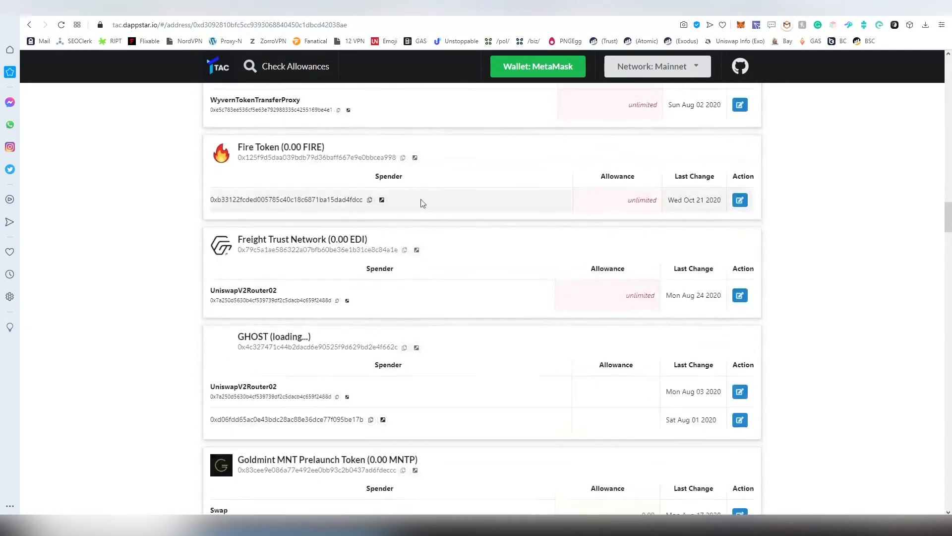
pyautogui.scroll(-3)
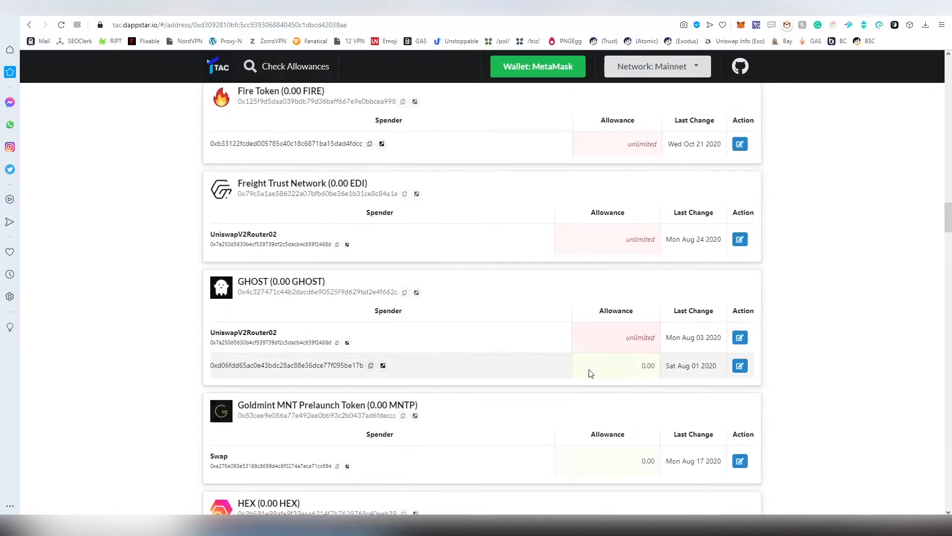
pyautogui.scroll(-3)
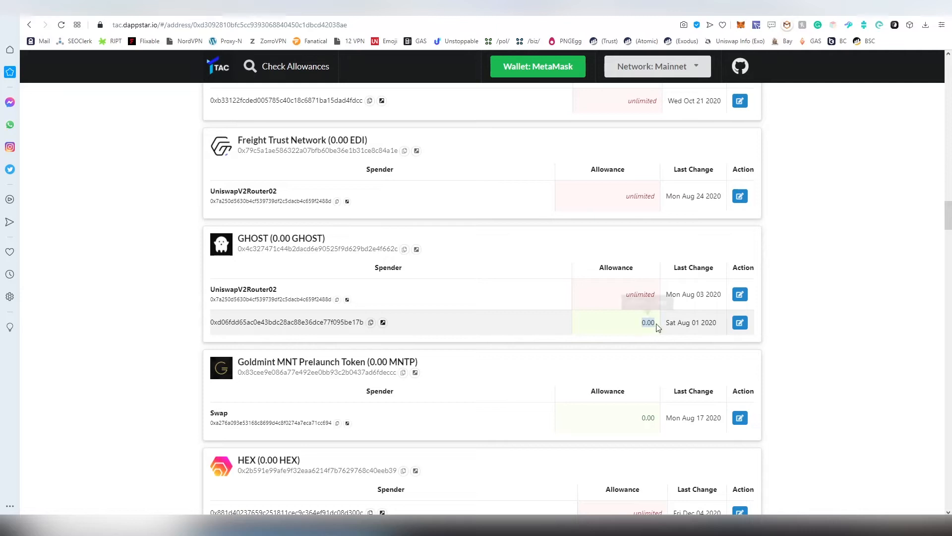
pyautogui.scroll(-3)
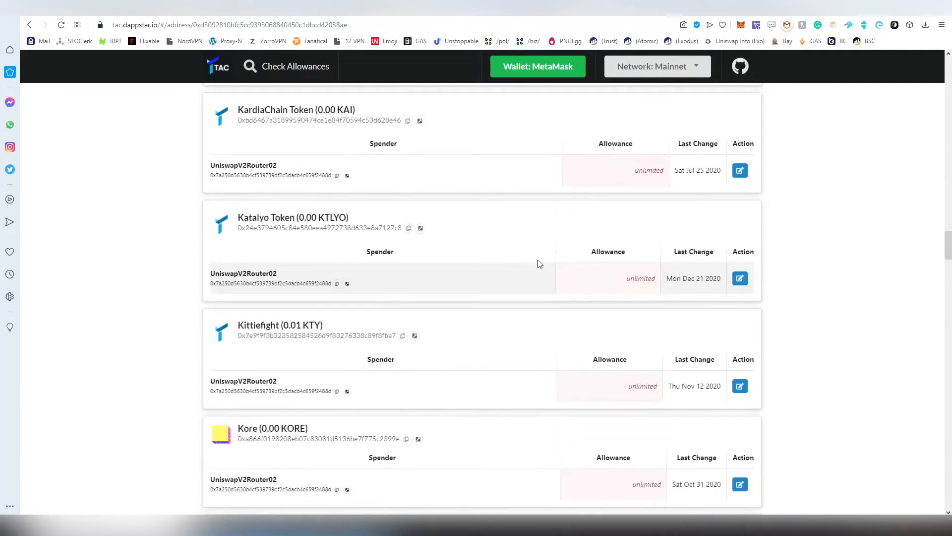
pyautogui.scroll(-3)
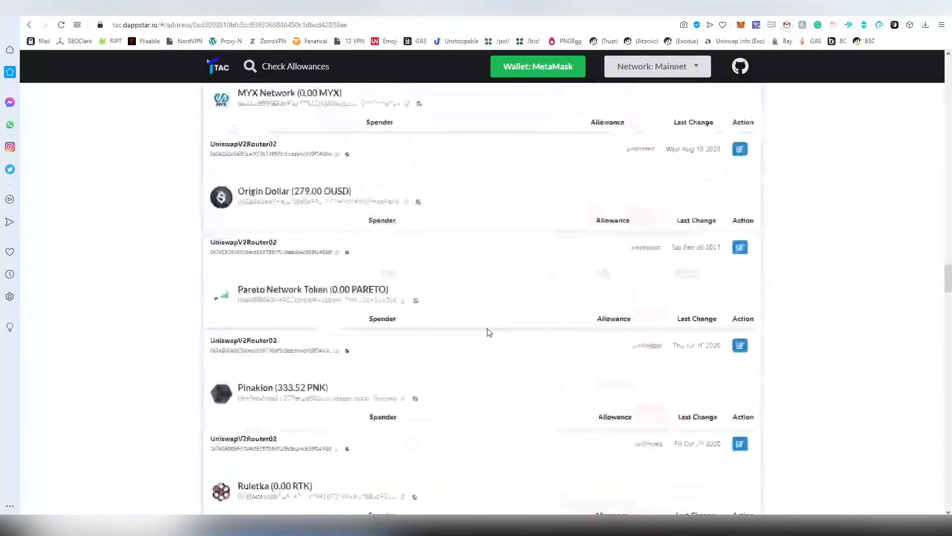
pyautogui.scroll(-3)
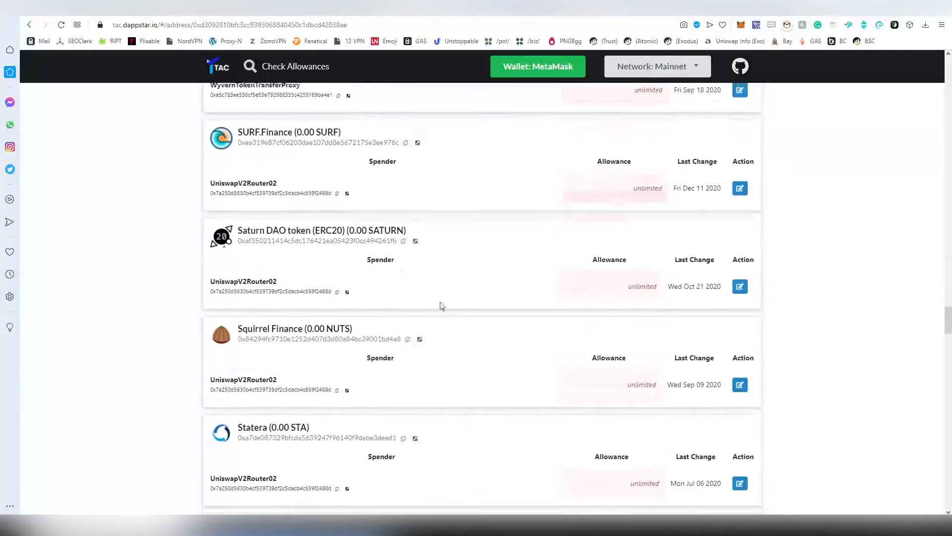
pyautogui.scroll(-3)
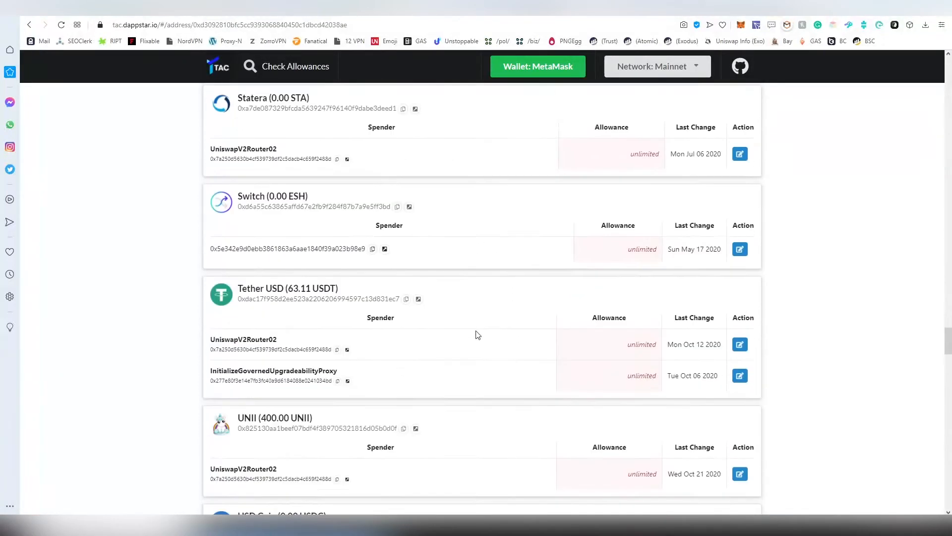
pyautogui.scroll(-3)
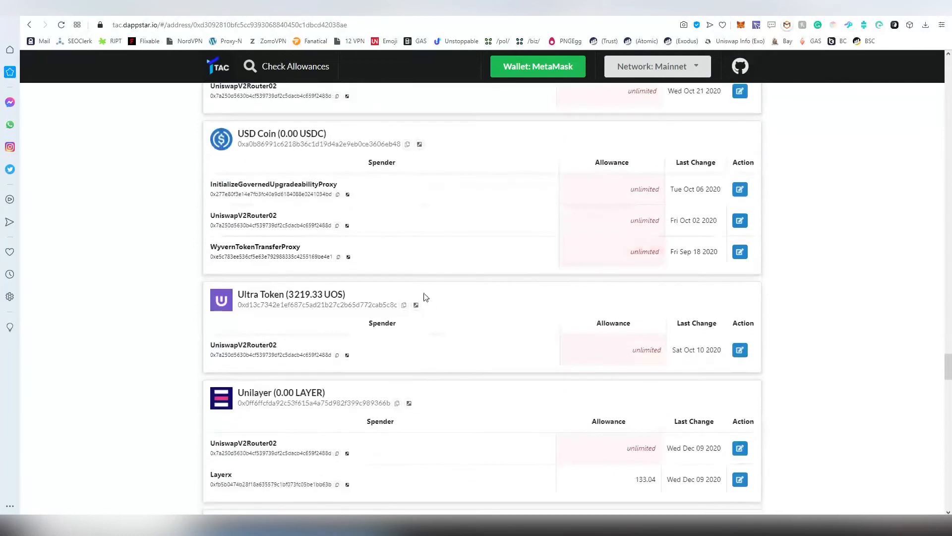
pyautogui.scroll(-3)
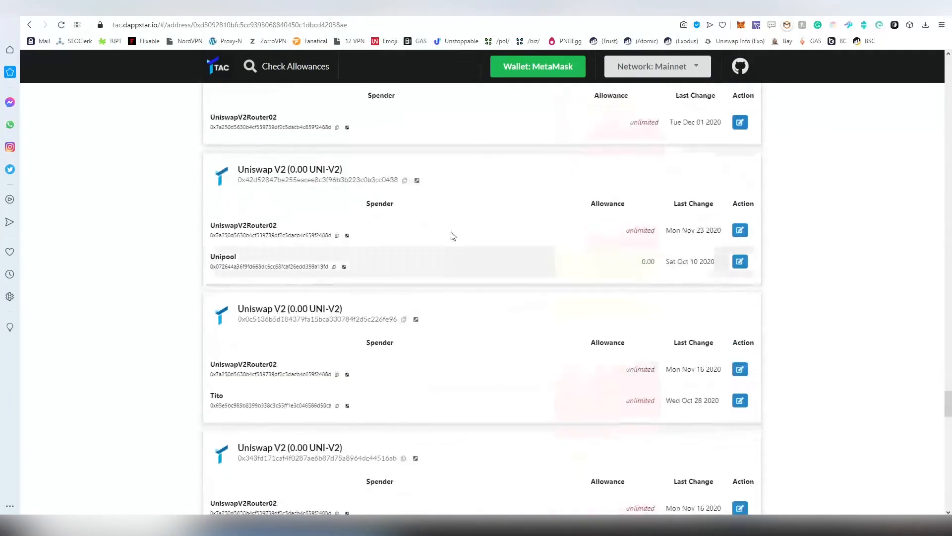
pyautogui.scroll(-3)
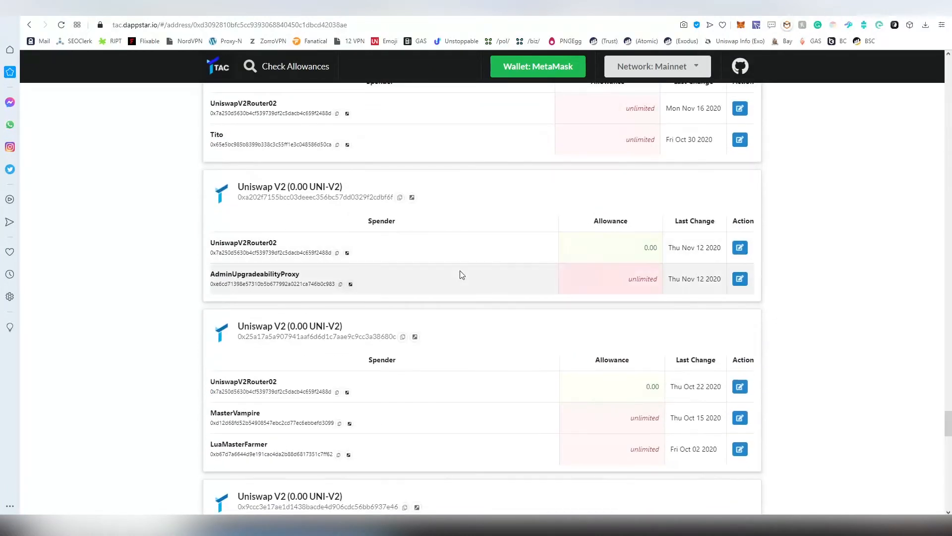
pyautogui.scroll(-3)
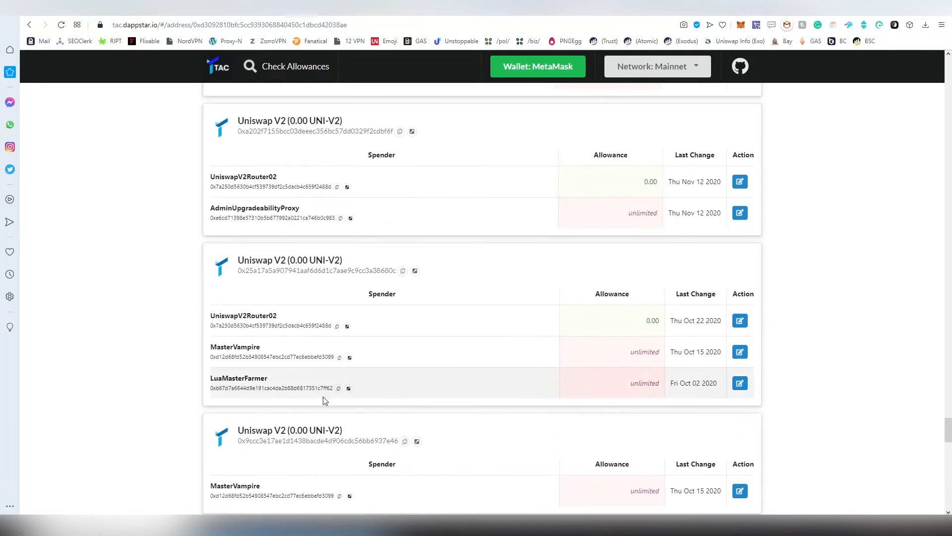
pyautogui.scroll(3)
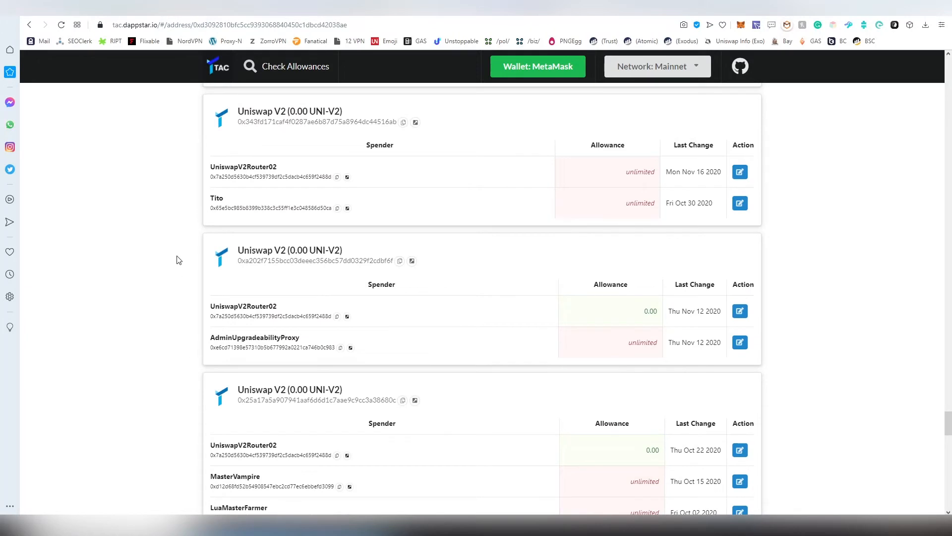
pyautogui.scroll(-3)
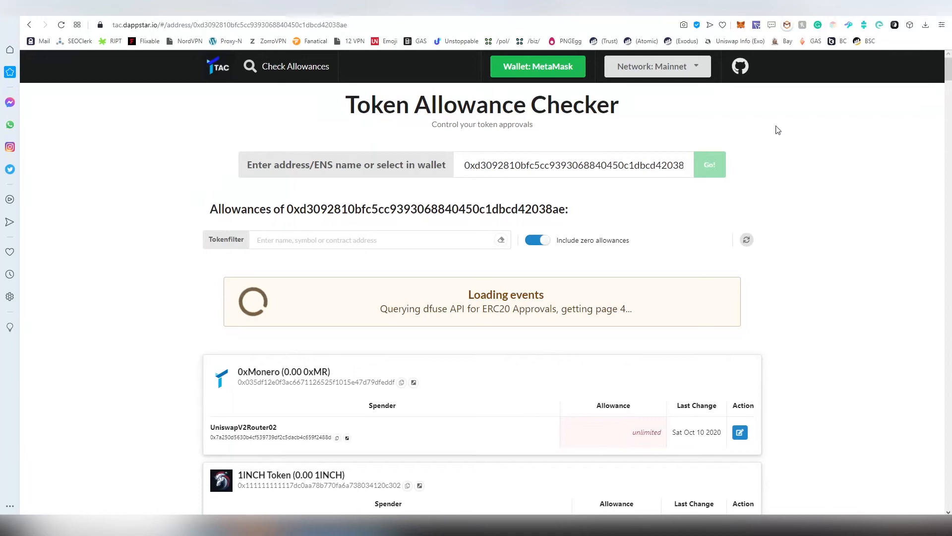
# Open the Claimable airdrop finder at claimable.vercel.app from the bookmarks bar.
pyautogui.click(658, 65)
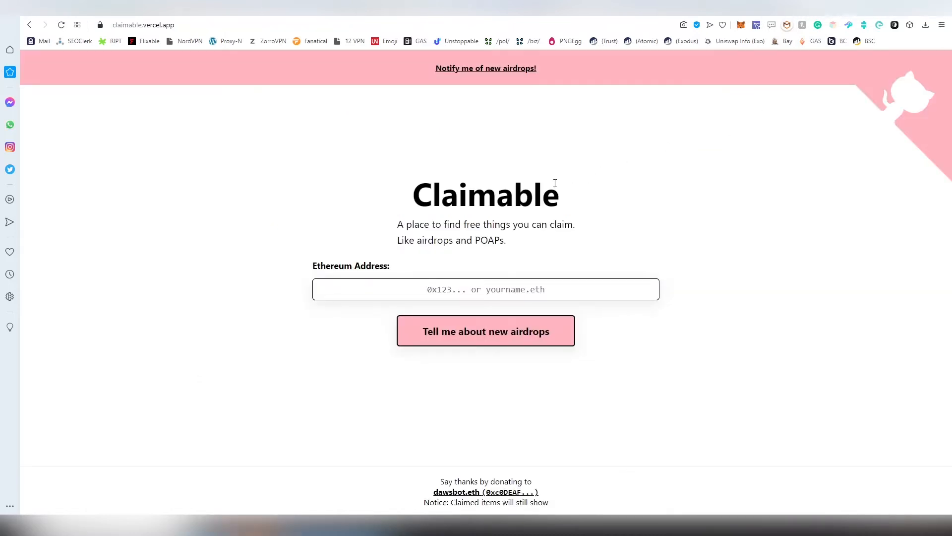
pyautogui.moveTo(812, 178)
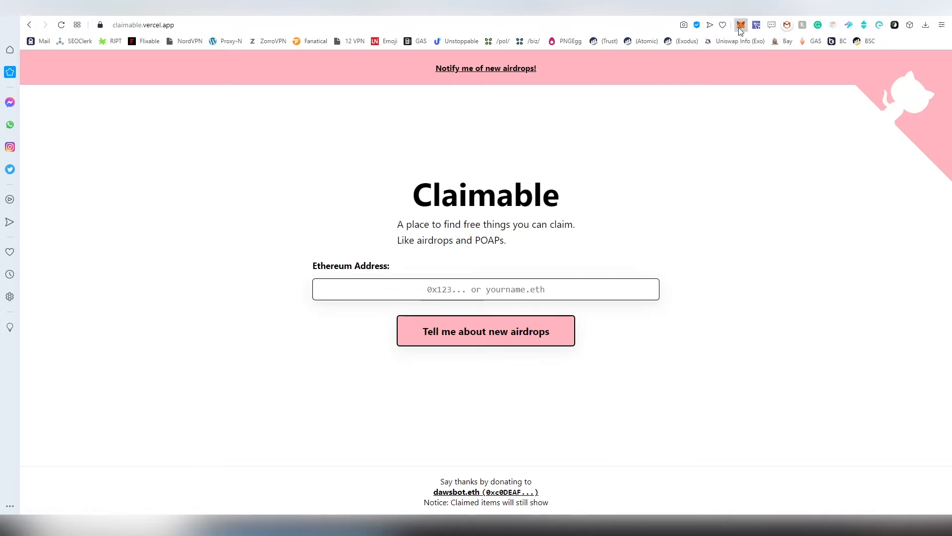
# Paste the MetaMask address to find claimable UNI and 1INCH airdrops, then open notification sign-up.
pyautogui.click(741, 25)
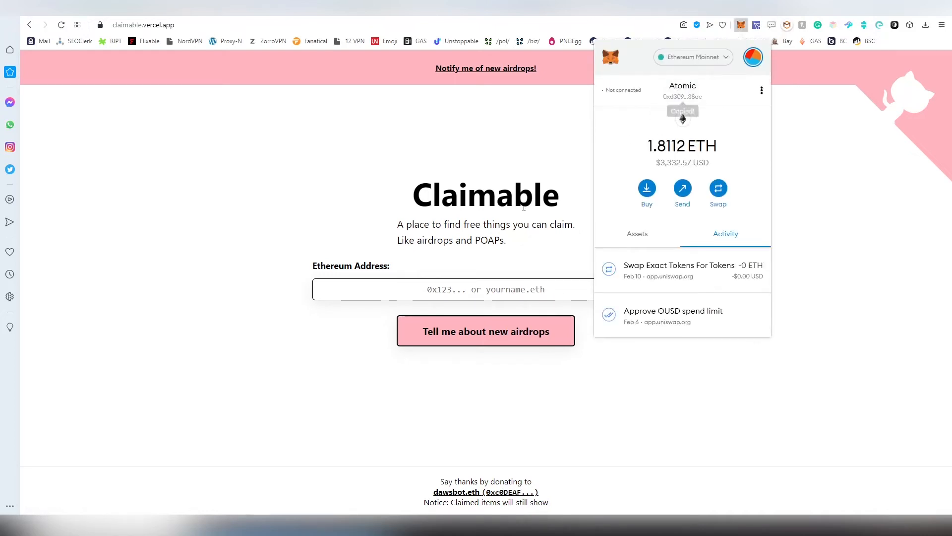
pyautogui.rightClick(485, 289)
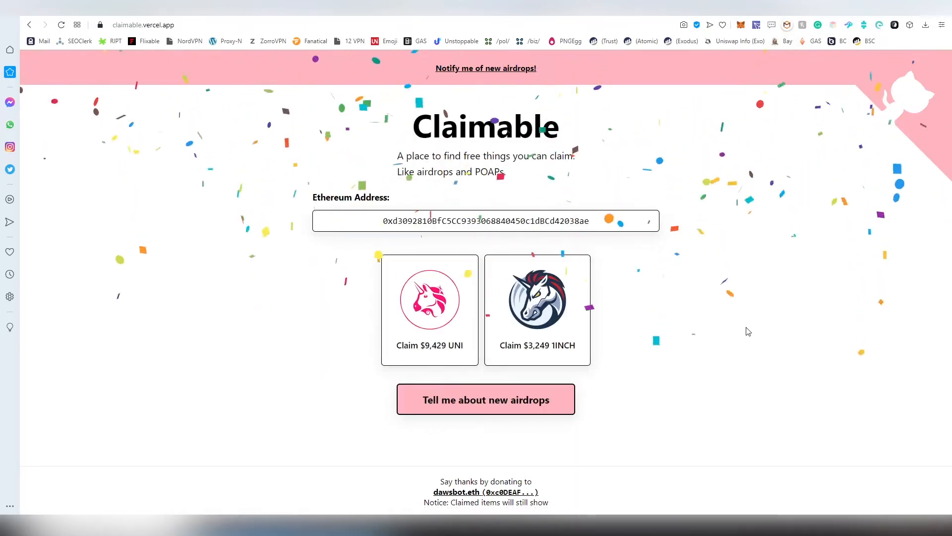
pyautogui.moveTo(520, 327)
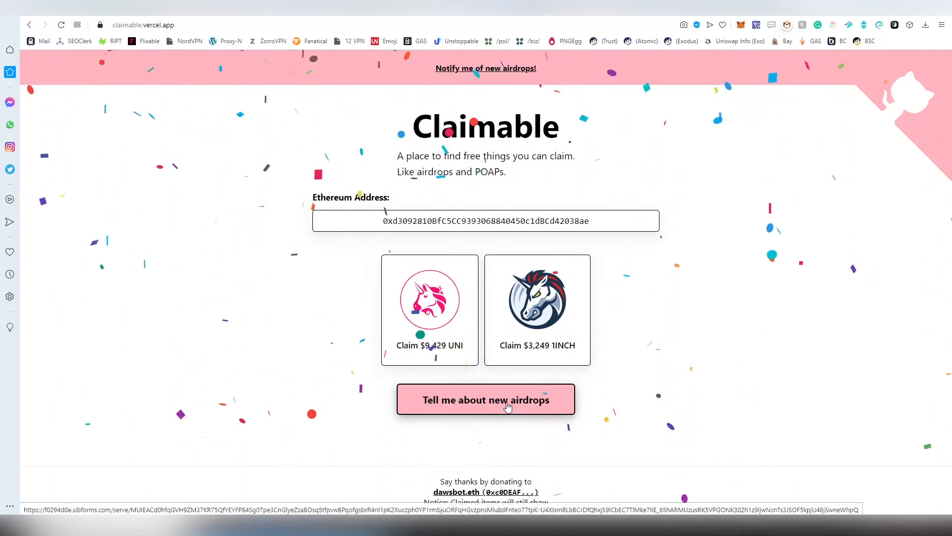
pyautogui.click(485, 398)
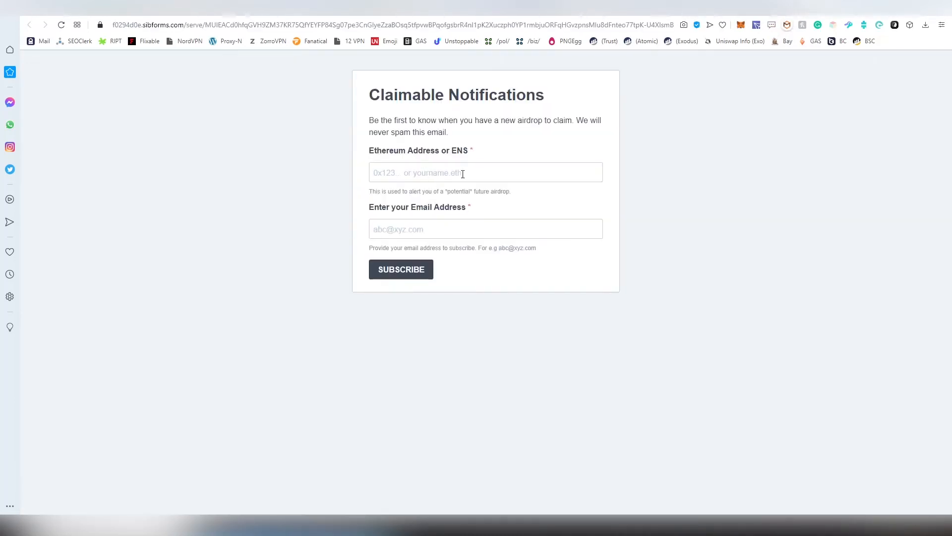
# Leave the notification email unsubmitted and return to the UNI and 1INCH airdrop results.
pyautogui.click(485, 228)
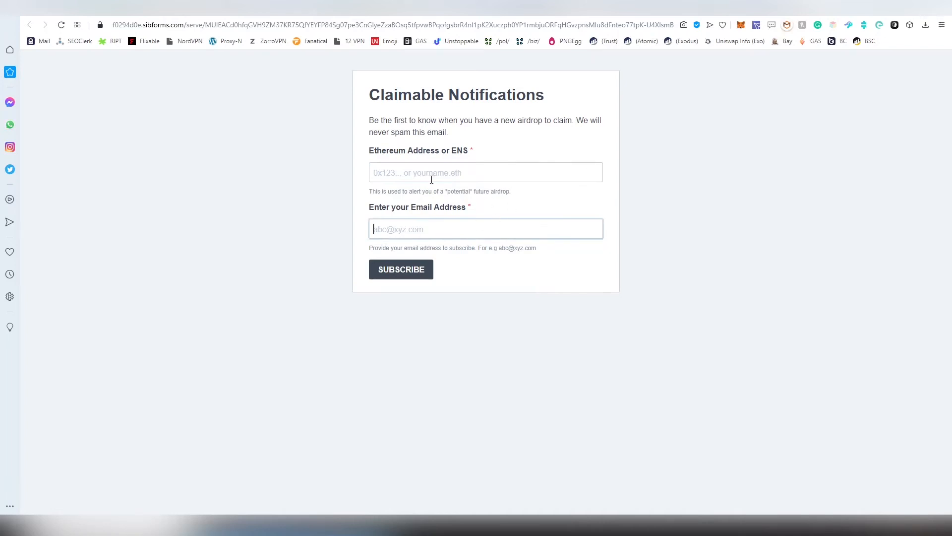
pyautogui.moveTo(438, 151)
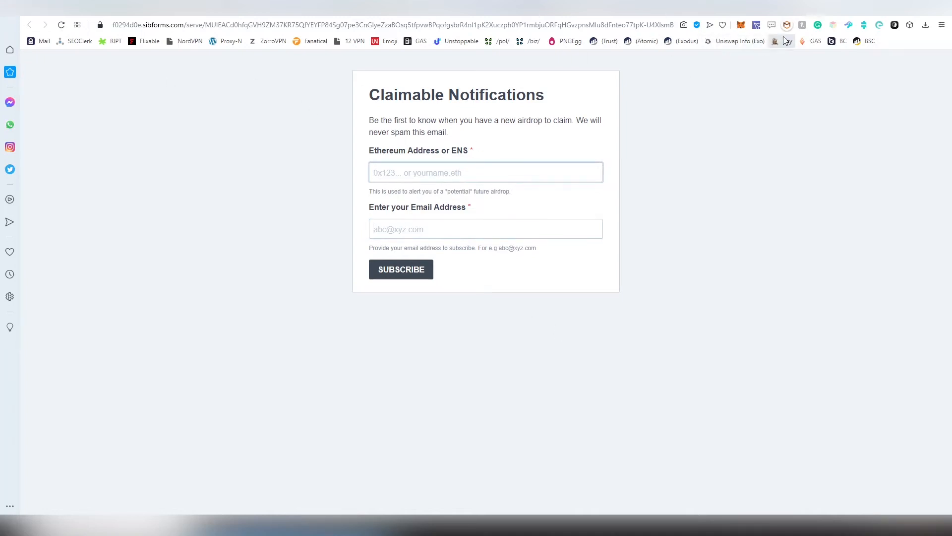
pyautogui.click(28, 24)
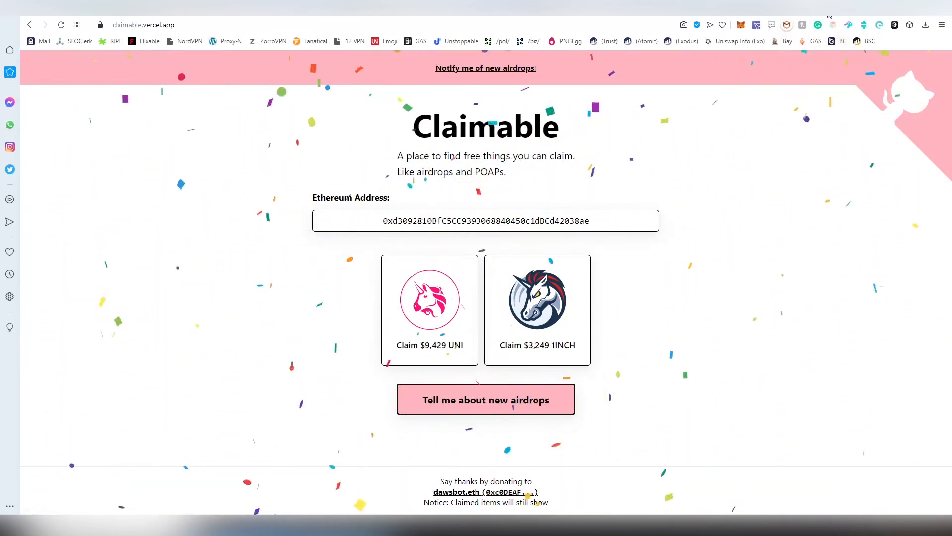
# Open the Zapper dashboard, check gas prices, and view deposits in ZRX, LRC, DAI and Idle.
pyautogui.click(485, 399)
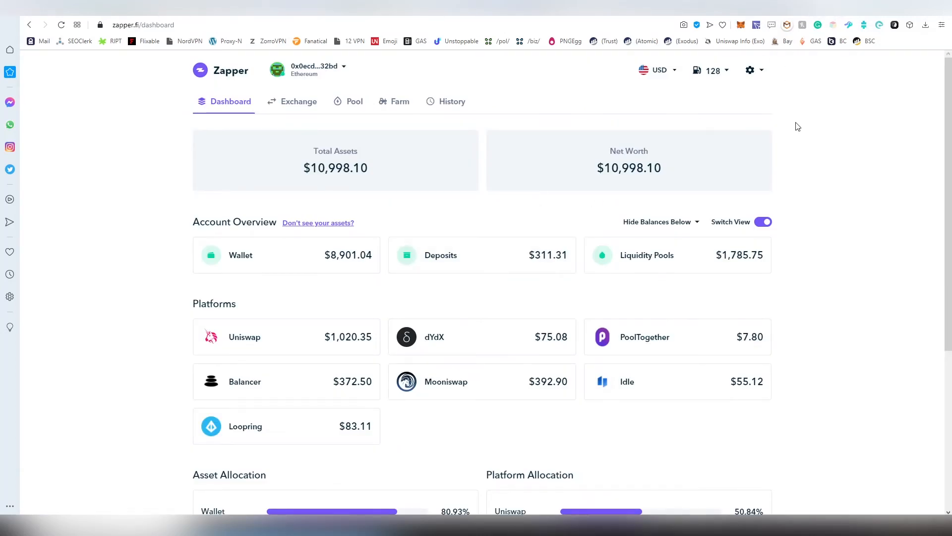
pyautogui.click(711, 70)
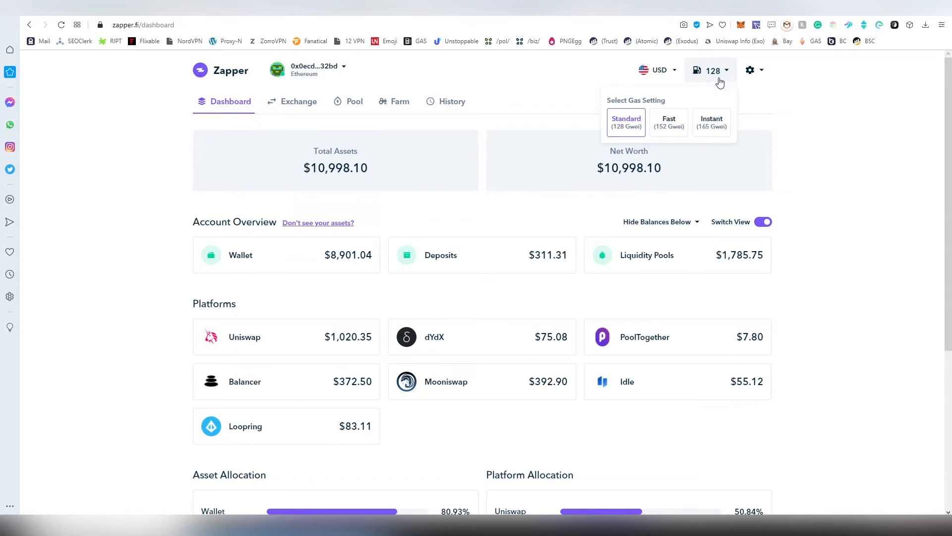
pyautogui.moveTo(740, 123)
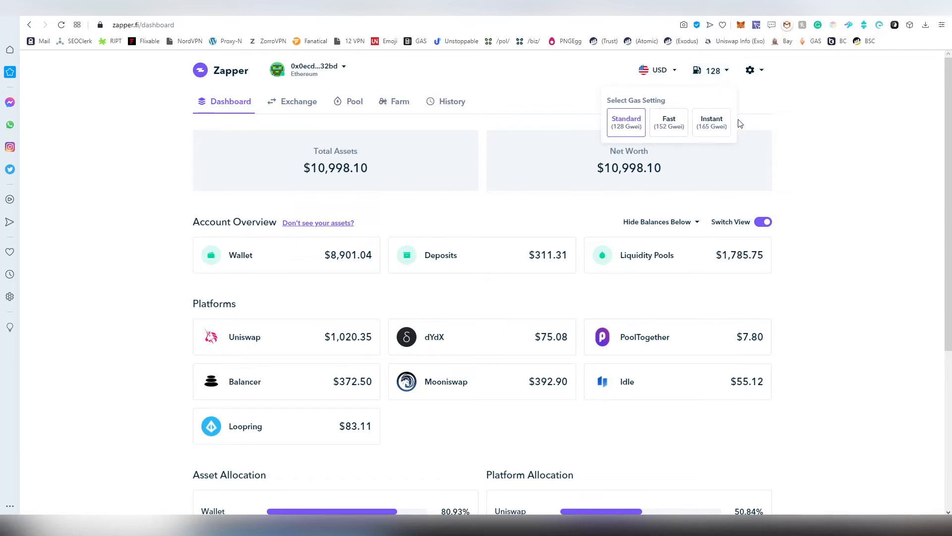
pyautogui.click(550, 160)
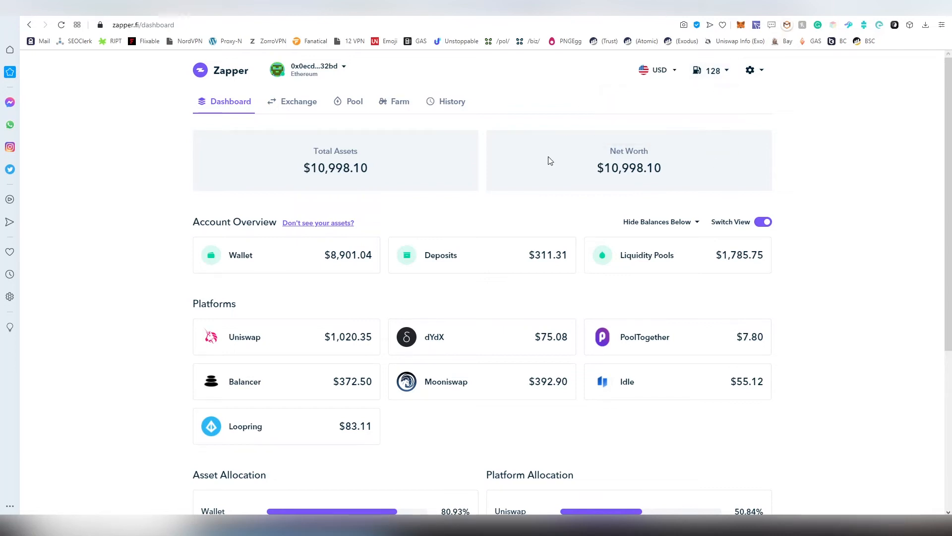
pyautogui.moveTo(389, 250)
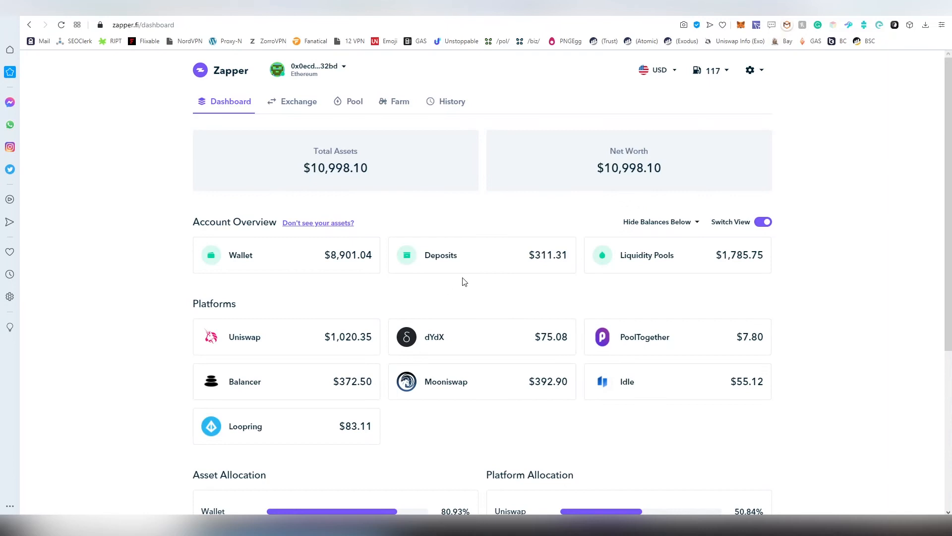
pyautogui.click(441, 254)
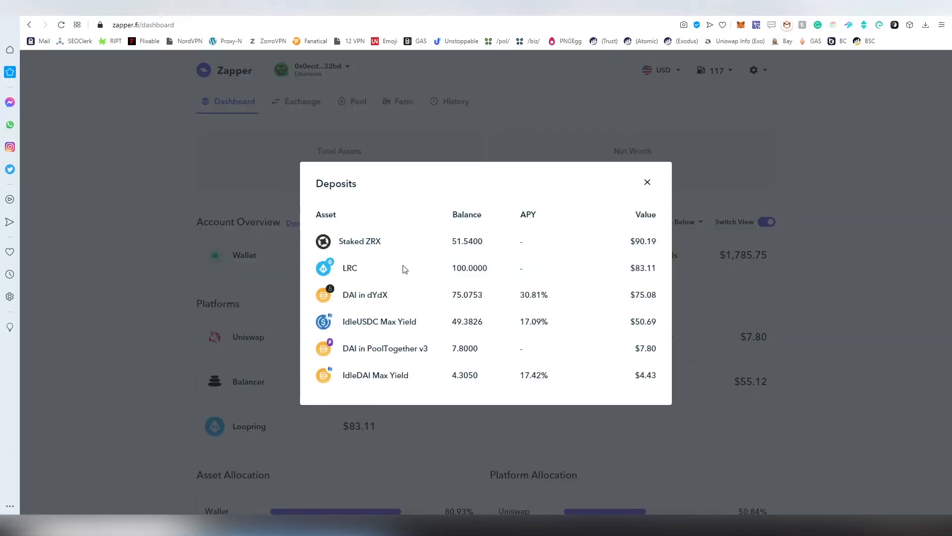
pyautogui.moveTo(406, 305)
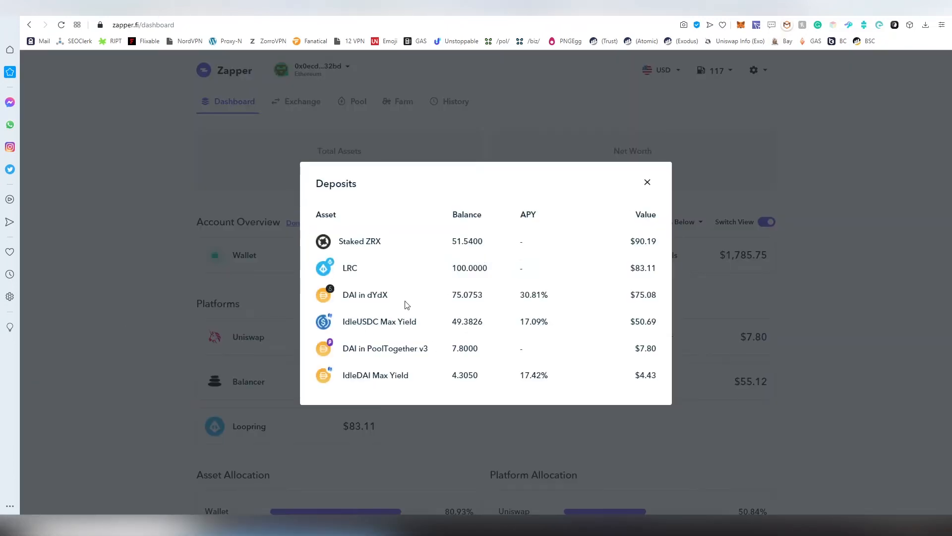
# Close Deposits and show the WOZX/WETH, ETH/KNC, mUSD/MTA, XOR/WETH and YFII/DMG pool positions.
pyautogui.doubleClick(468, 268)
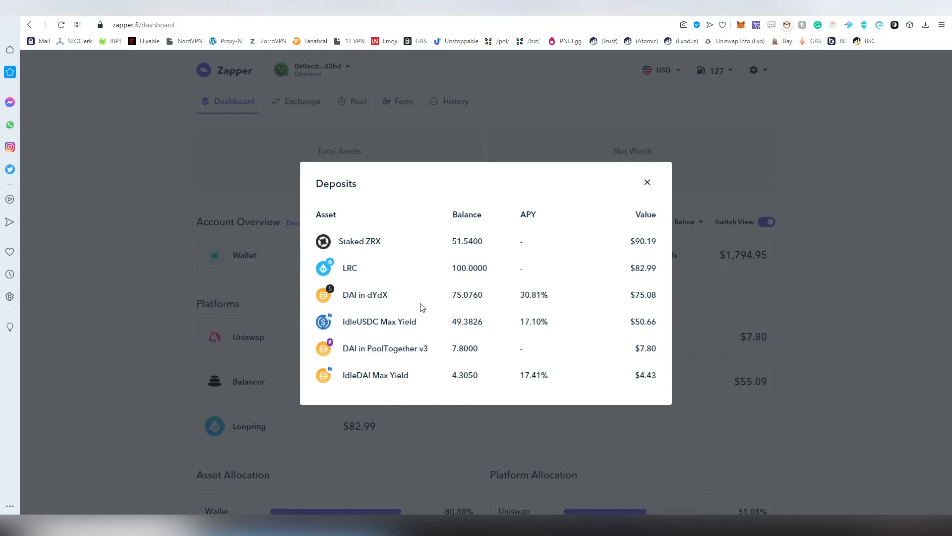
pyautogui.moveTo(494, 209)
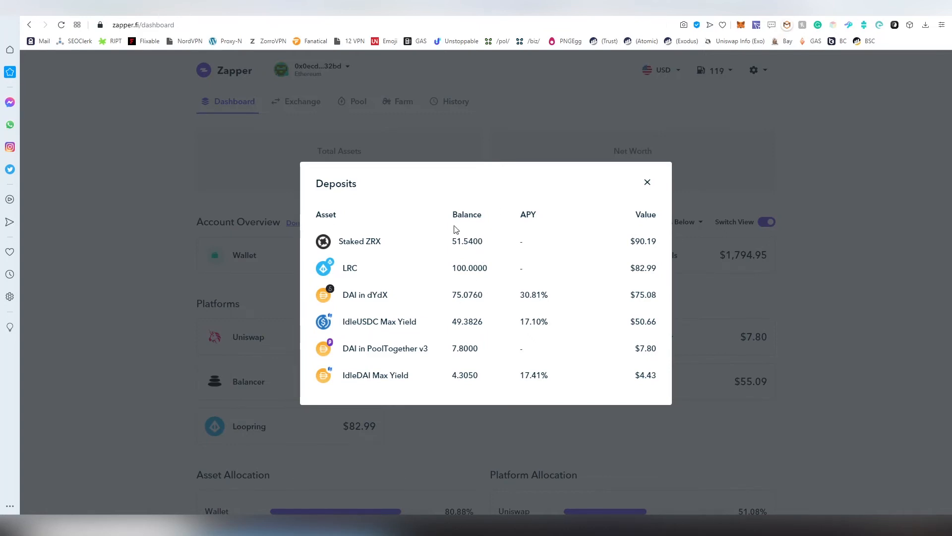
pyautogui.doubleClick(467, 241)
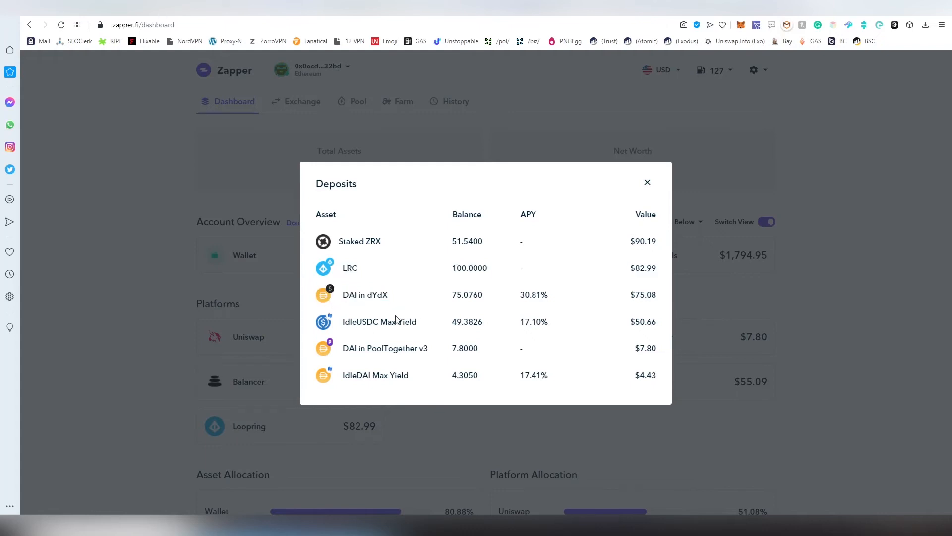
pyautogui.moveTo(349, 338)
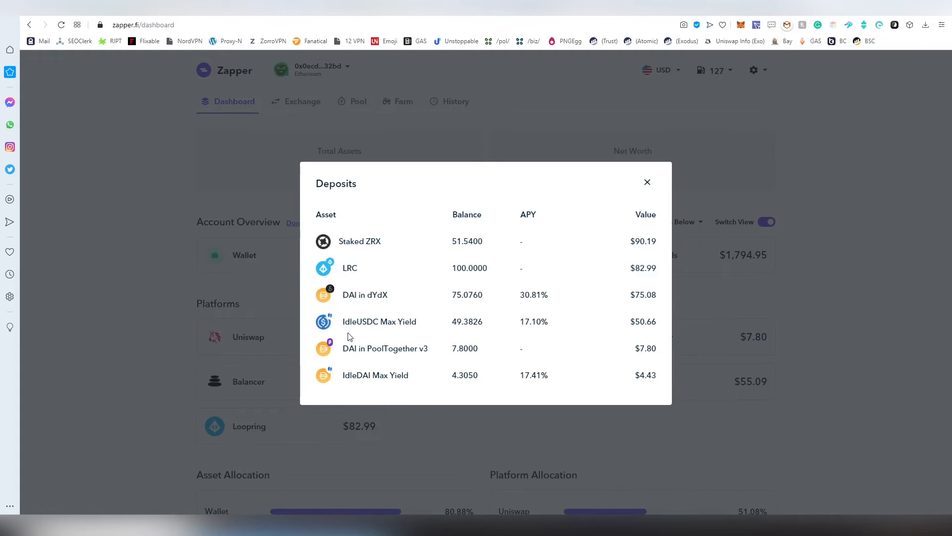
pyautogui.moveTo(620, 335)
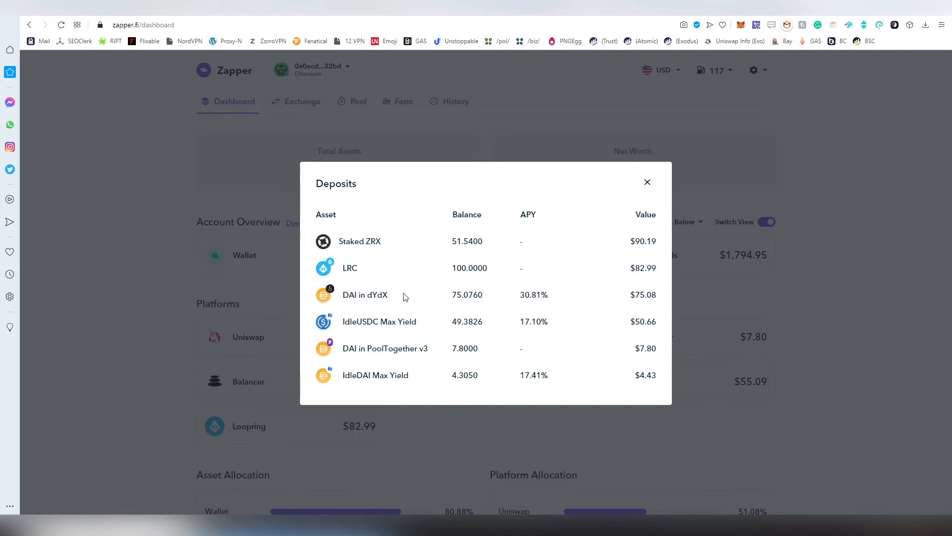
pyautogui.moveTo(549, 279)
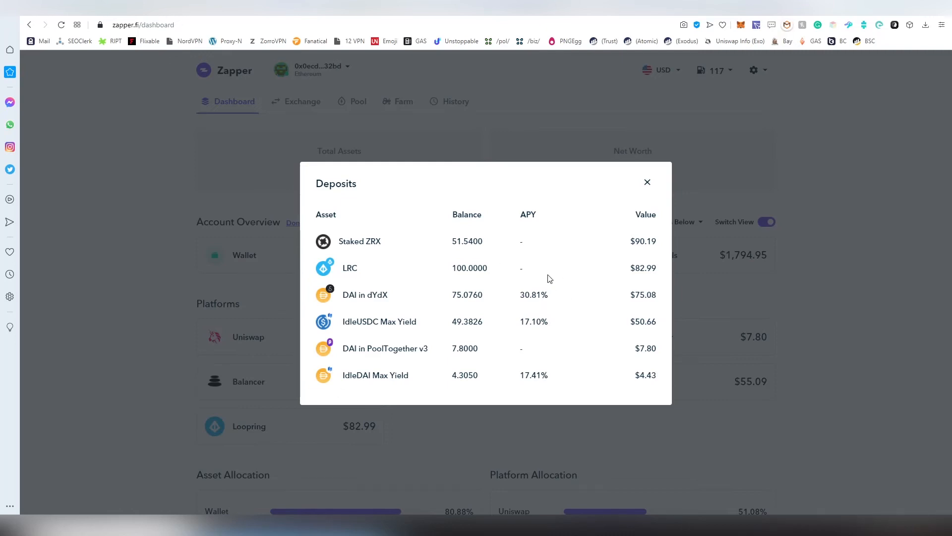
pyautogui.click(646, 181)
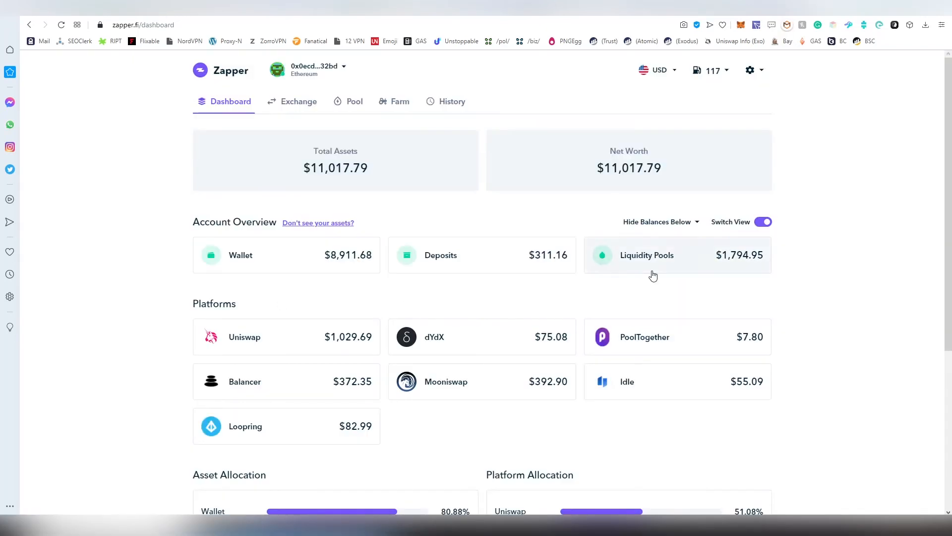
pyautogui.click(646, 255)
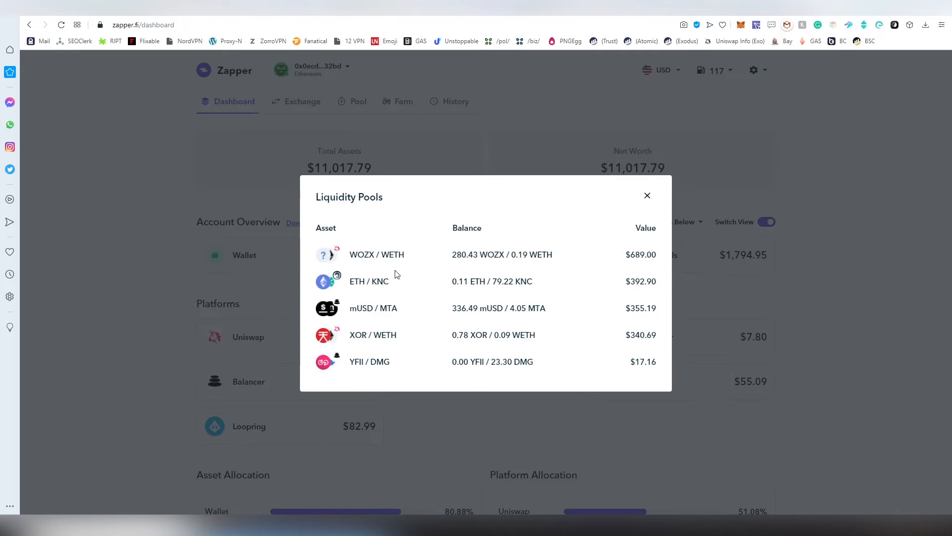
# Dismiss the Liquidity Pools popup to see Uniswap, Balancer and Idle platform totals.
pyautogui.click(647, 195)
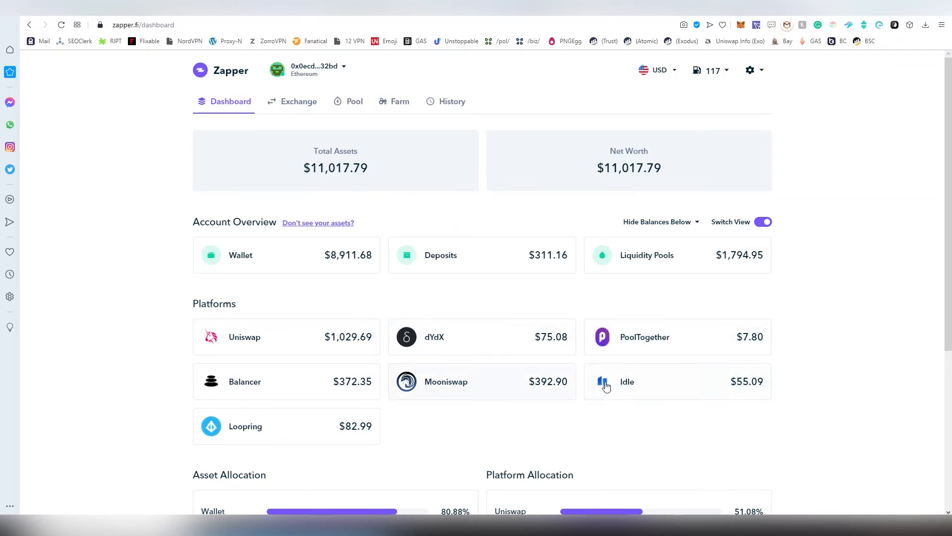
pyautogui.click(627, 381)
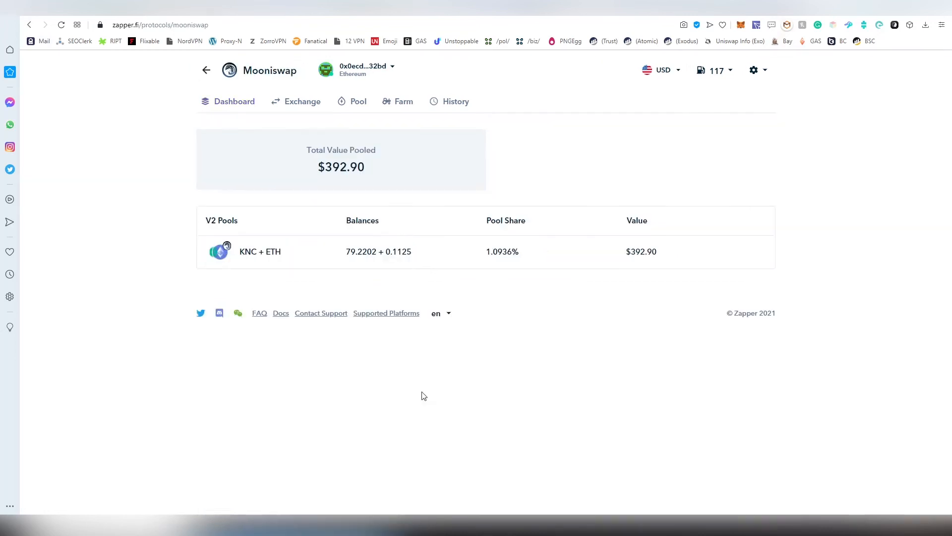
pyautogui.click(206, 70)
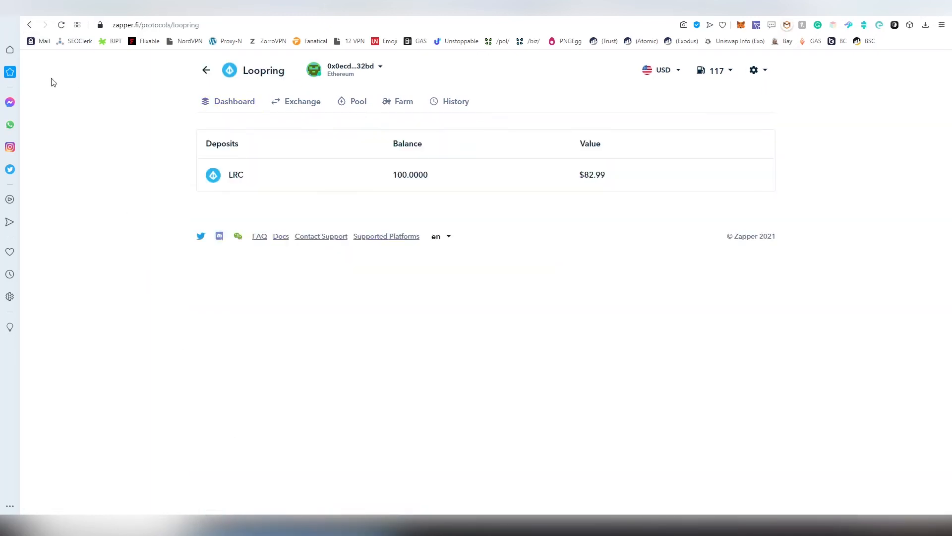
pyautogui.click(206, 70)
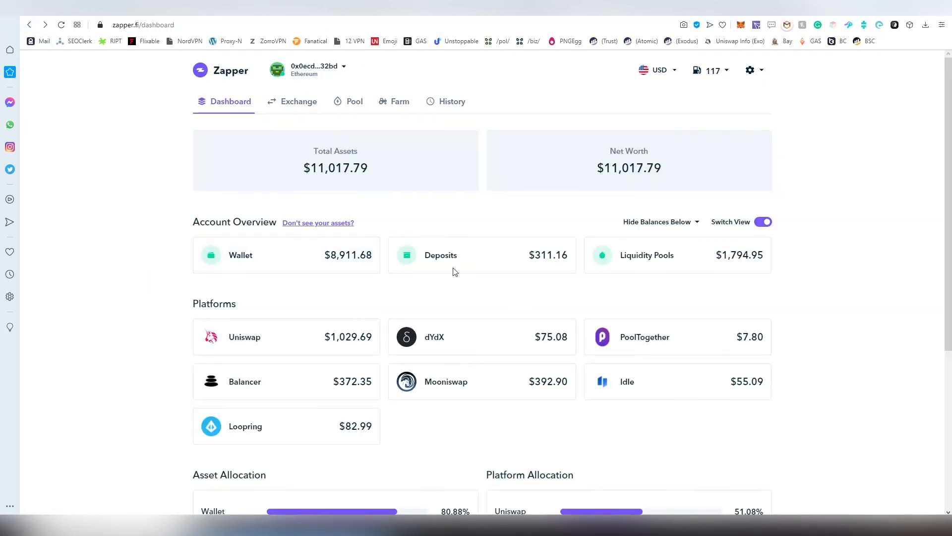
# Preview swapping the full ETH balance for about 2121.04 POLS on the Exchange page.
pyautogui.click(299, 101)
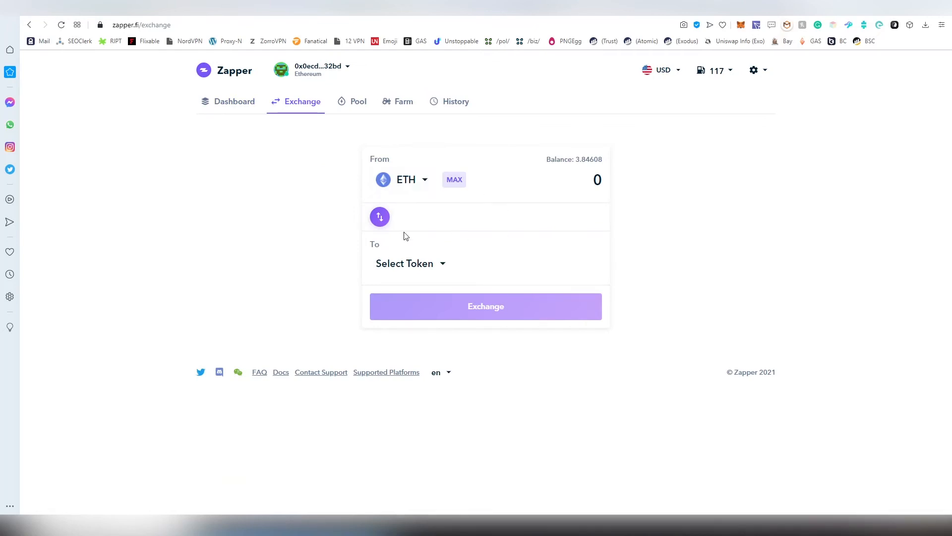
pyautogui.click(411, 263)
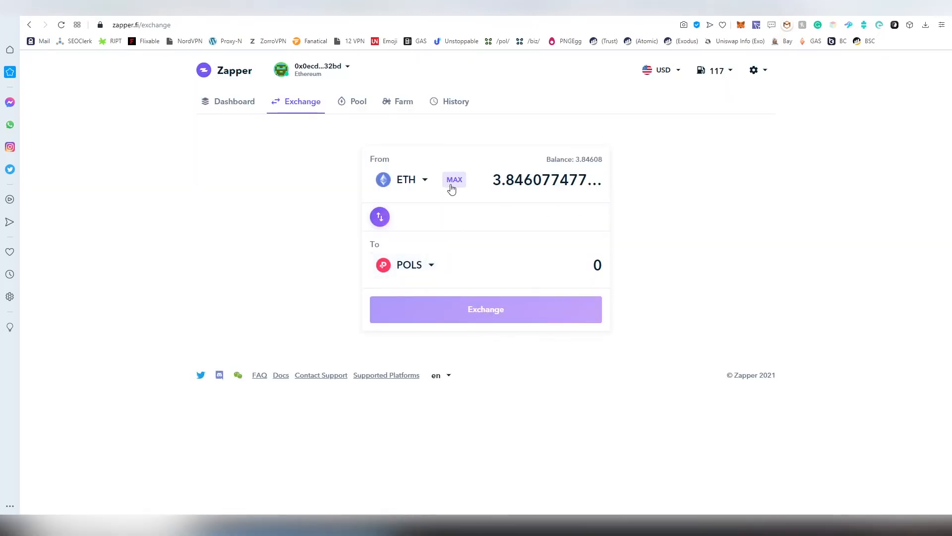
pyautogui.click(454, 180)
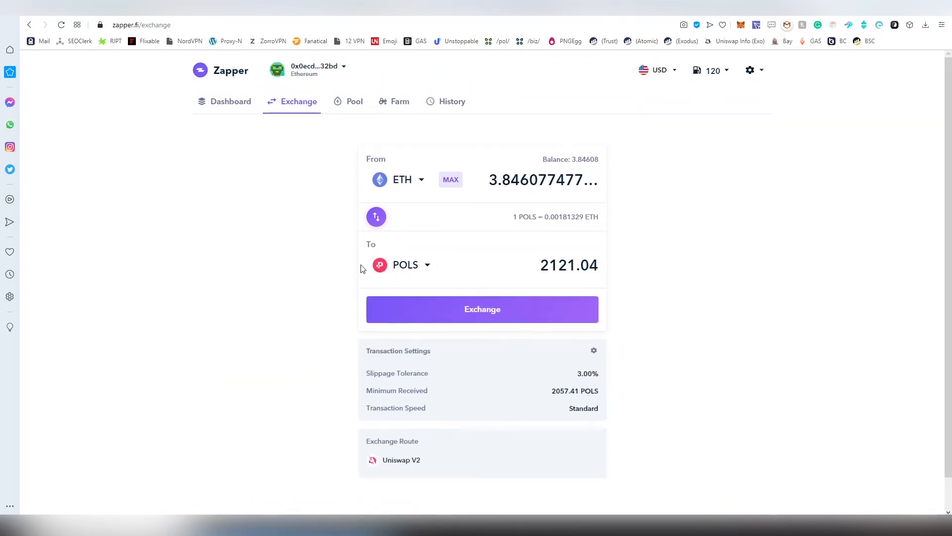
pyautogui.click(354, 100)
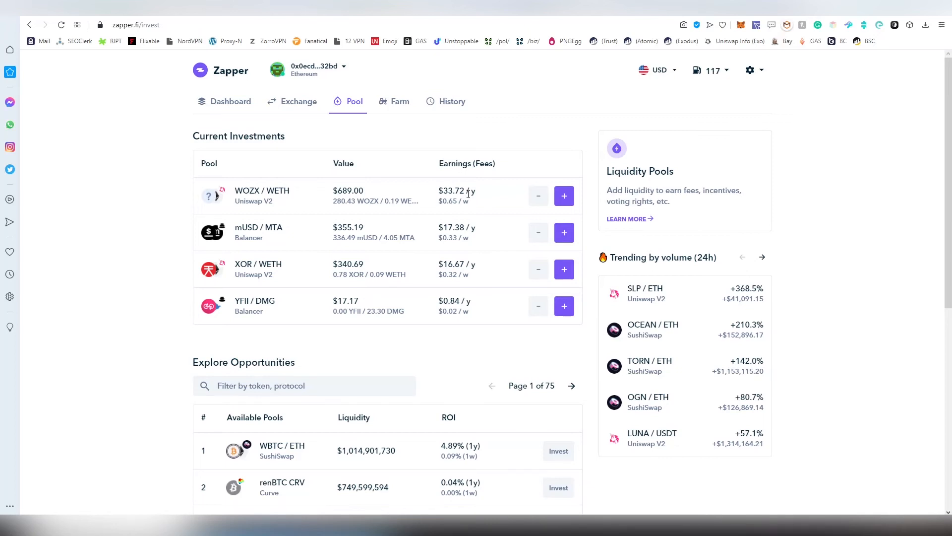
pyautogui.moveTo(562, 189)
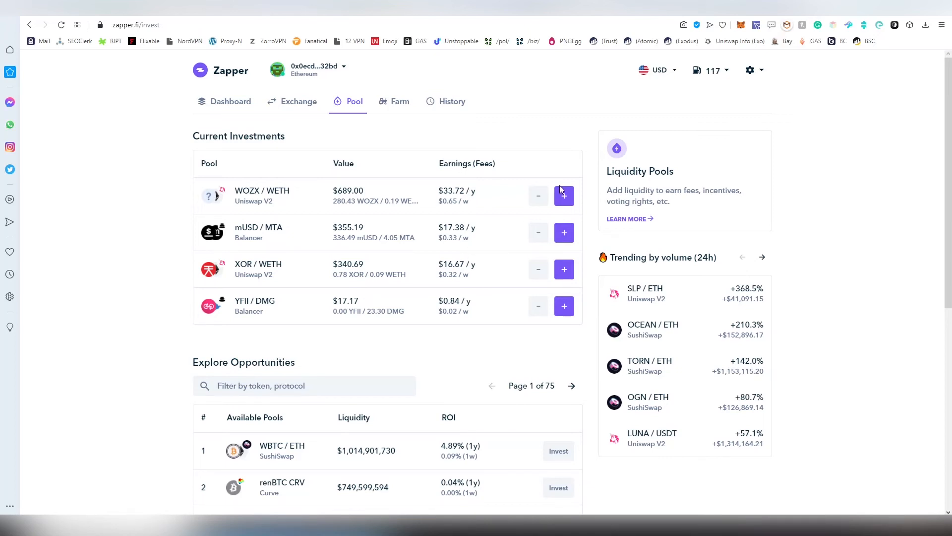
# Start and cancel a WOZX / WETH pool withdrawal, then scroll to Explore Opportunities.
pyautogui.click(537, 196)
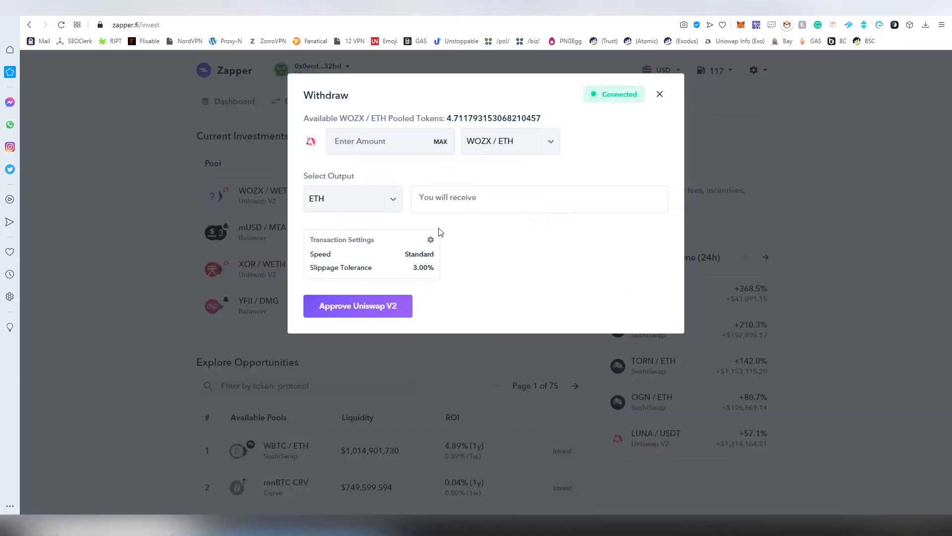
pyautogui.moveTo(310, 282)
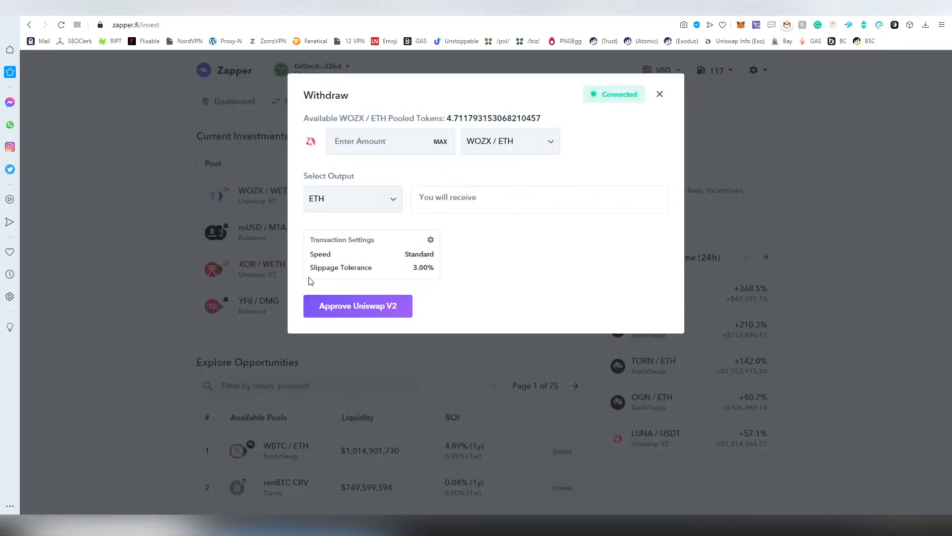
pyautogui.click(659, 95)
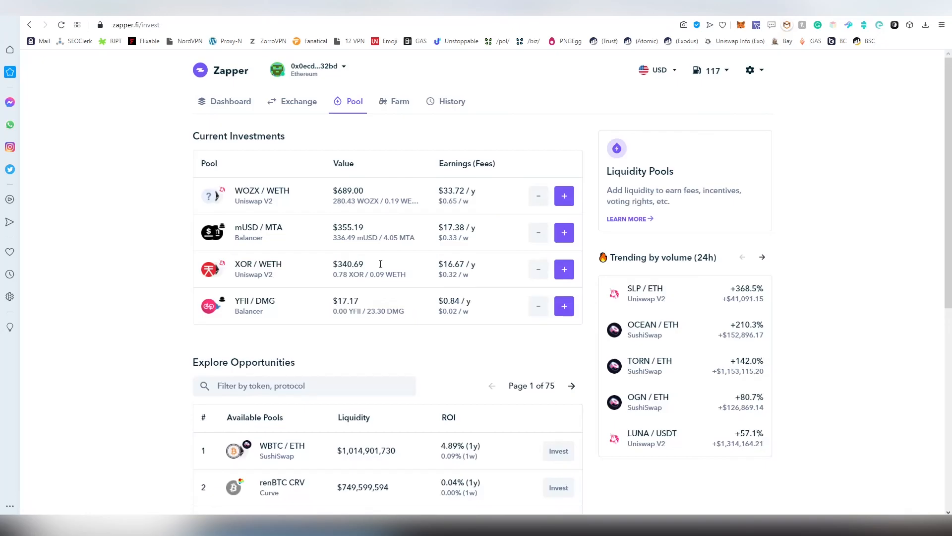
pyautogui.moveTo(539, 284)
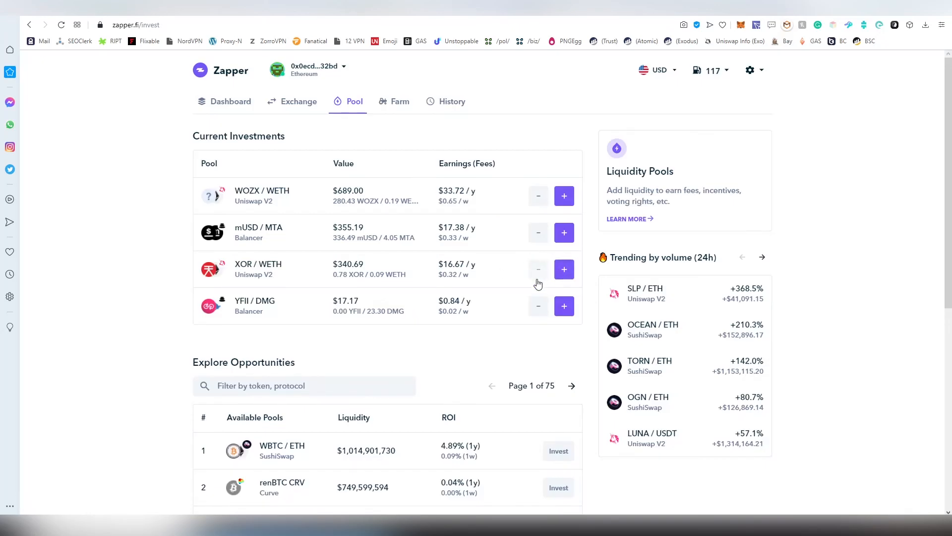
pyautogui.moveTo(564, 269)
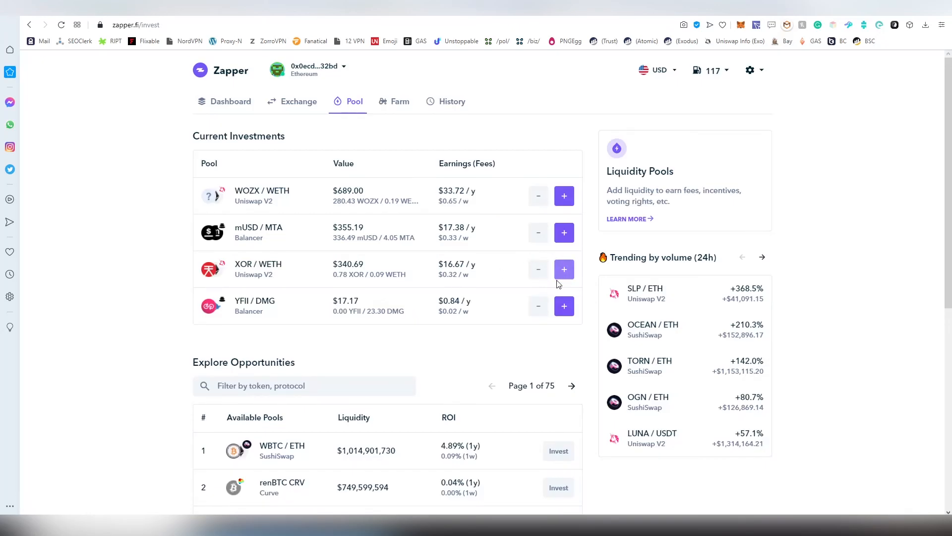
pyautogui.scroll(-3)
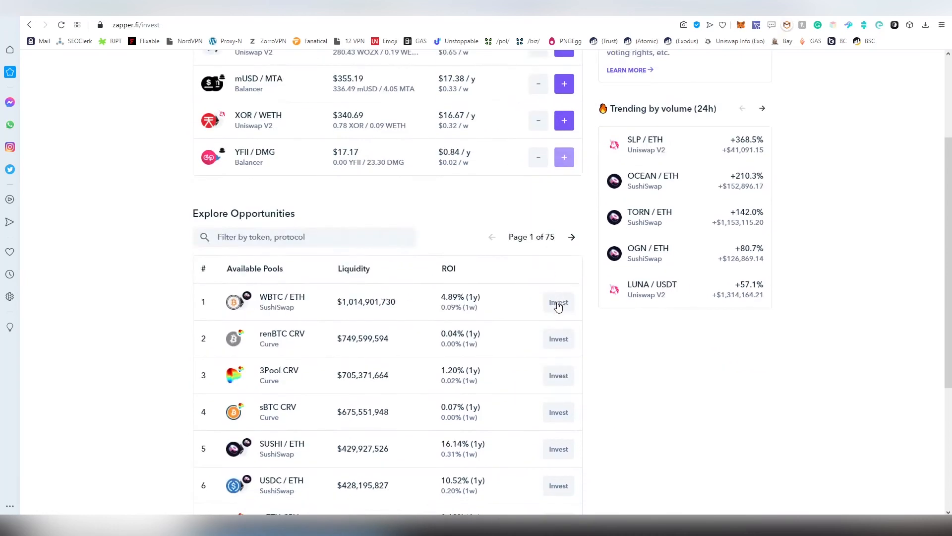
pyautogui.scroll(-3)
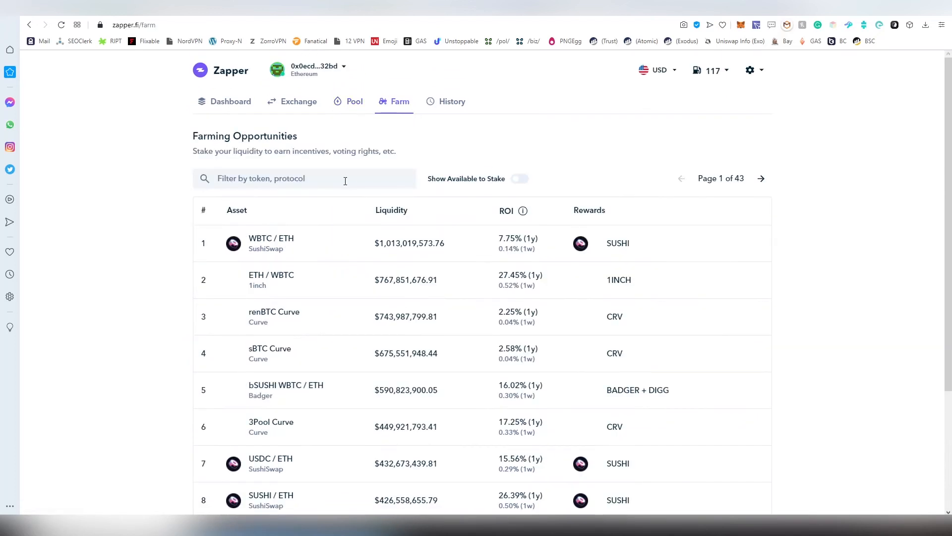
# Scroll through the History tab's list of sends, exchanges and receipts.
pyautogui.click(452, 102)
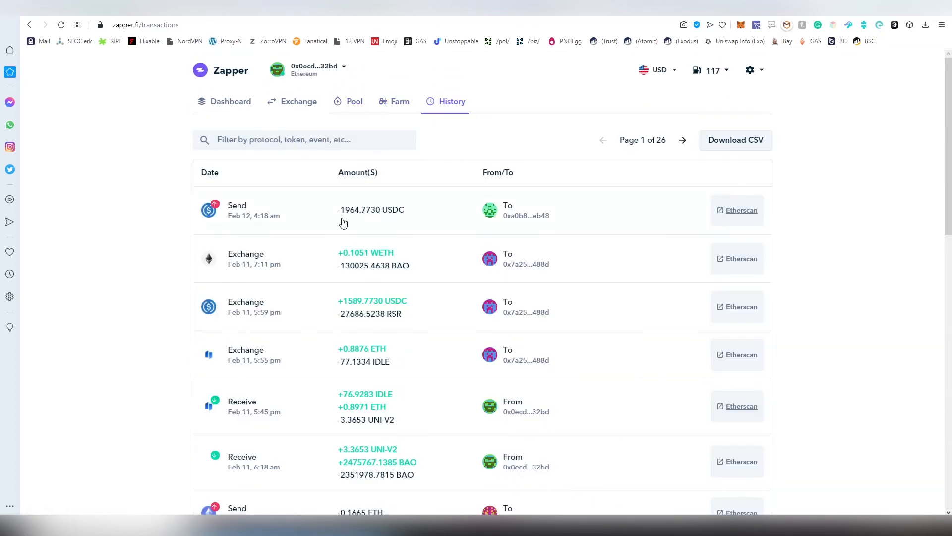
pyautogui.moveTo(577, 265)
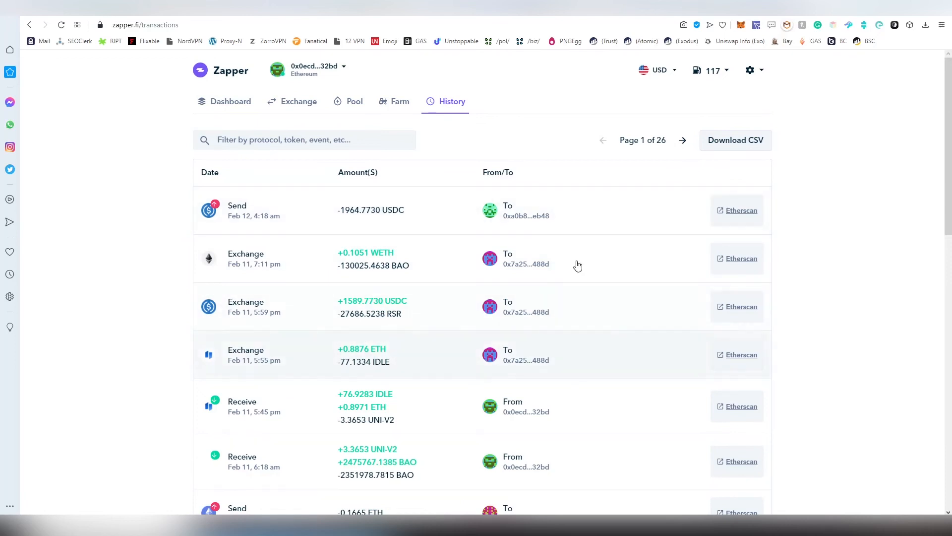
pyautogui.scroll(-3)
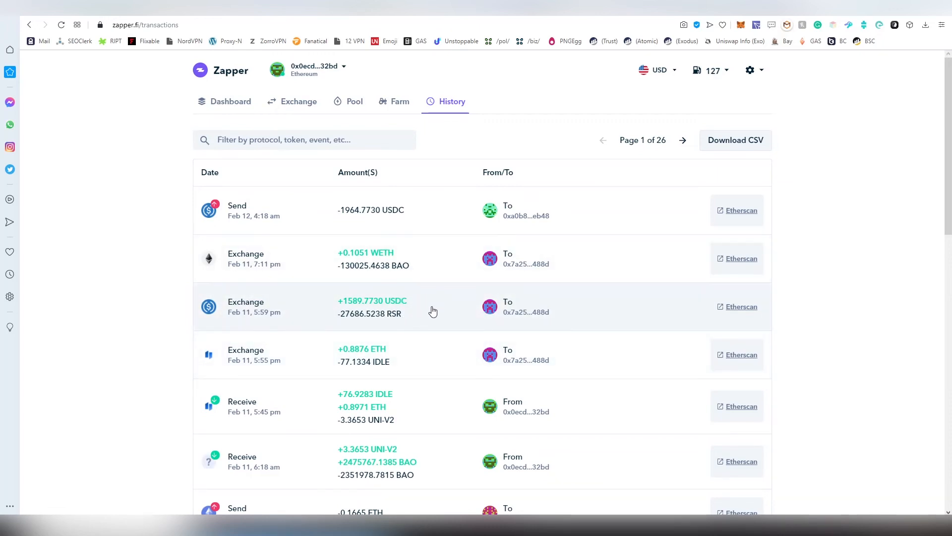
pyautogui.scroll(-3)
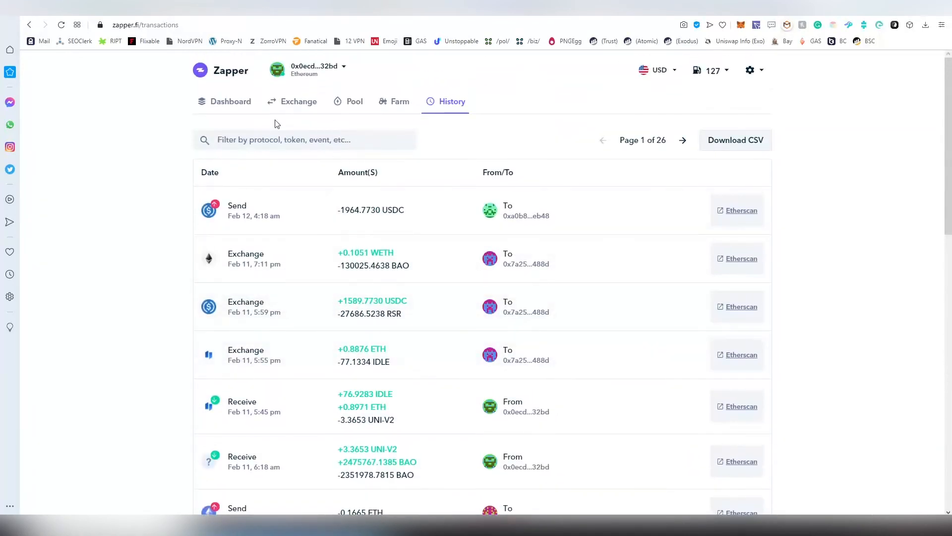
pyautogui.click(230, 100)
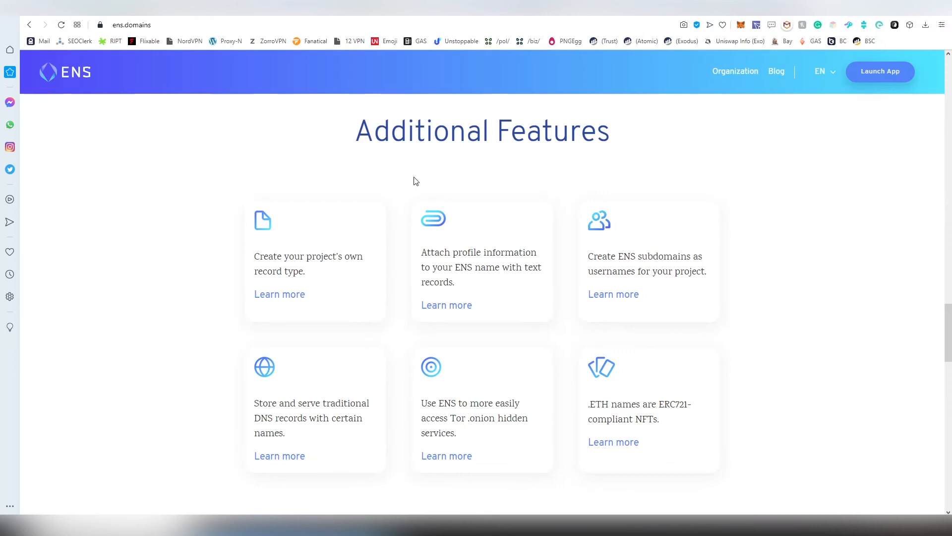
# Scroll the ens.domains home page down to 'One Name For All of Your Cryptocurrencies'.
pyautogui.scroll(-3)
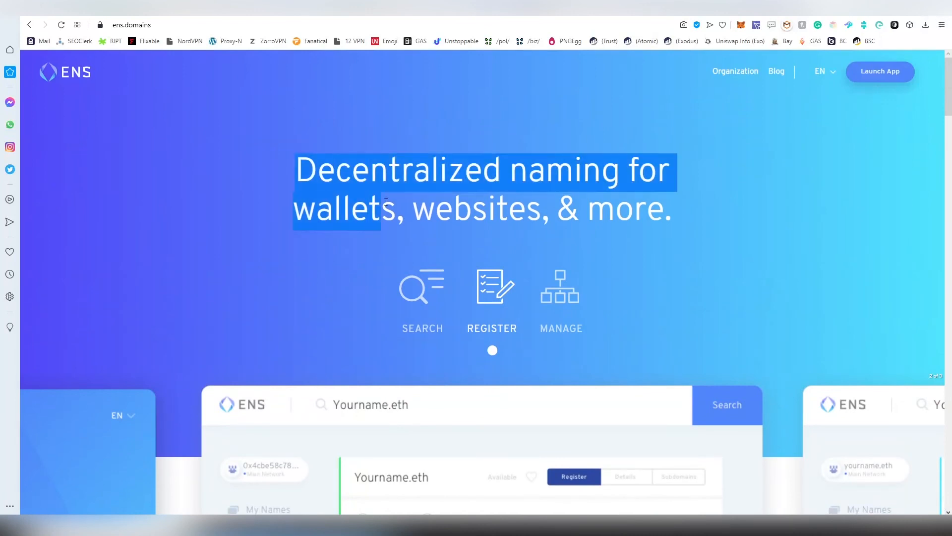
pyautogui.scroll(-3)
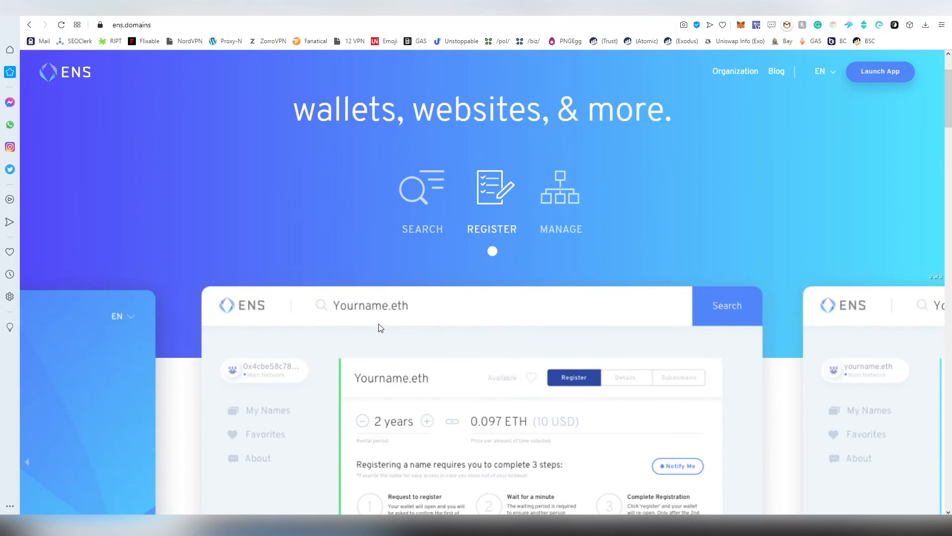
pyautogui.moveTo(412, 177)
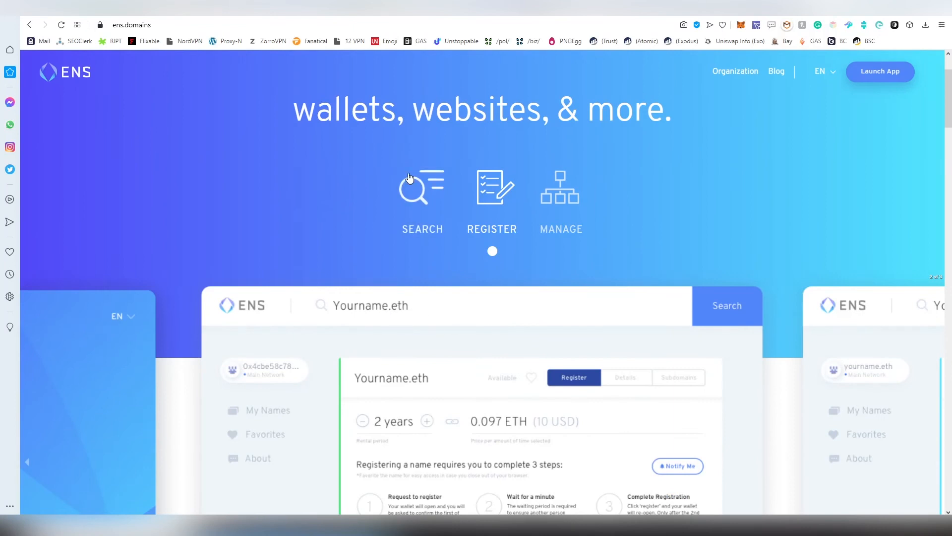
pyautogui.moveTo(316, 377)
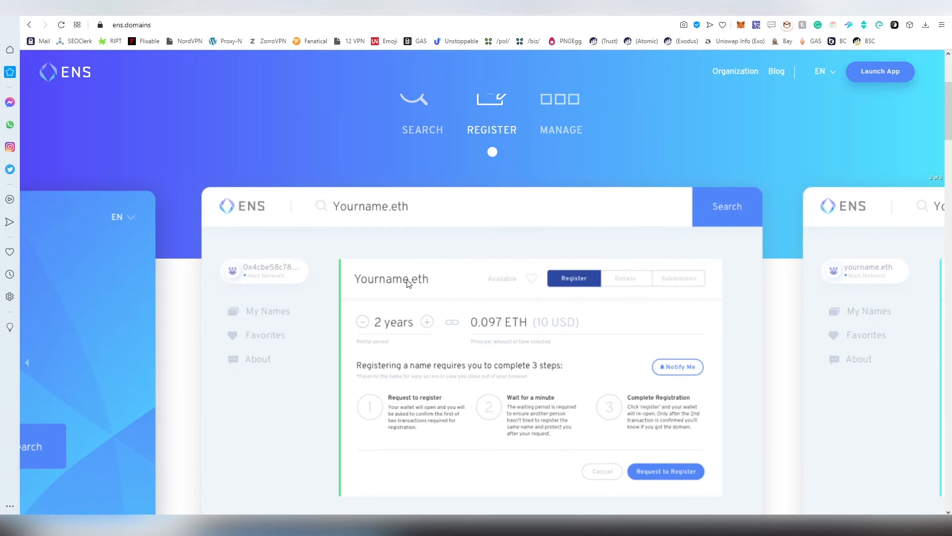
pyautogui.moveTo(431, 244)
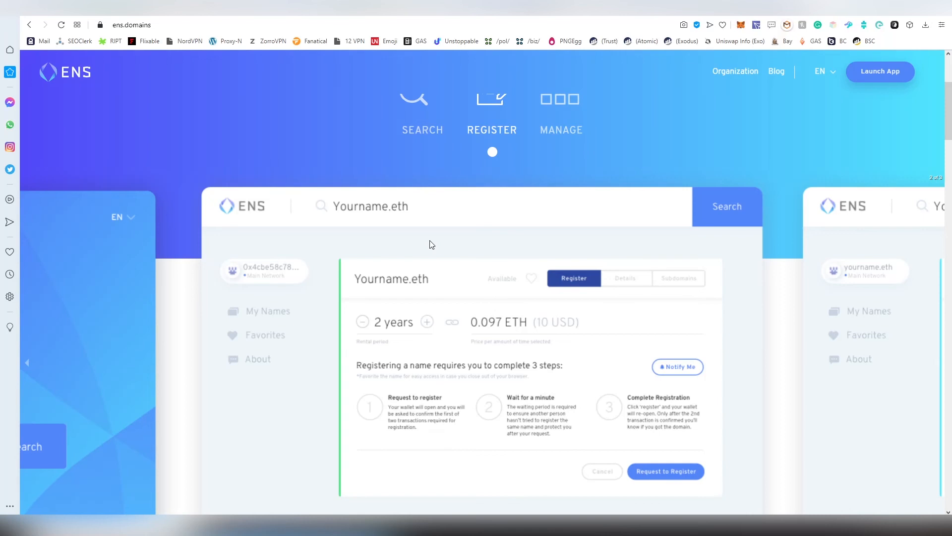
pyautogui.moveTo(361, 230)
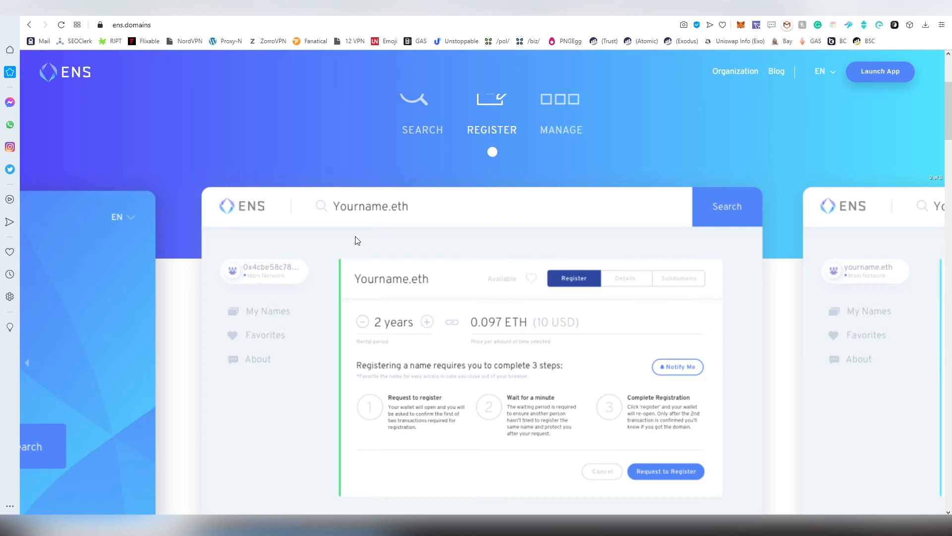
pyautogui.moveTo(386, 241)
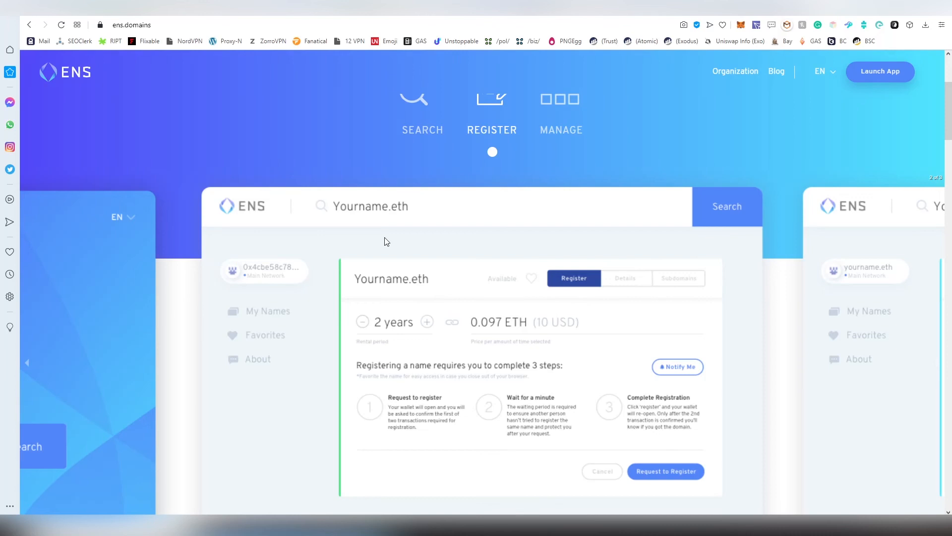
pyautogui.moveTo(343, 232)
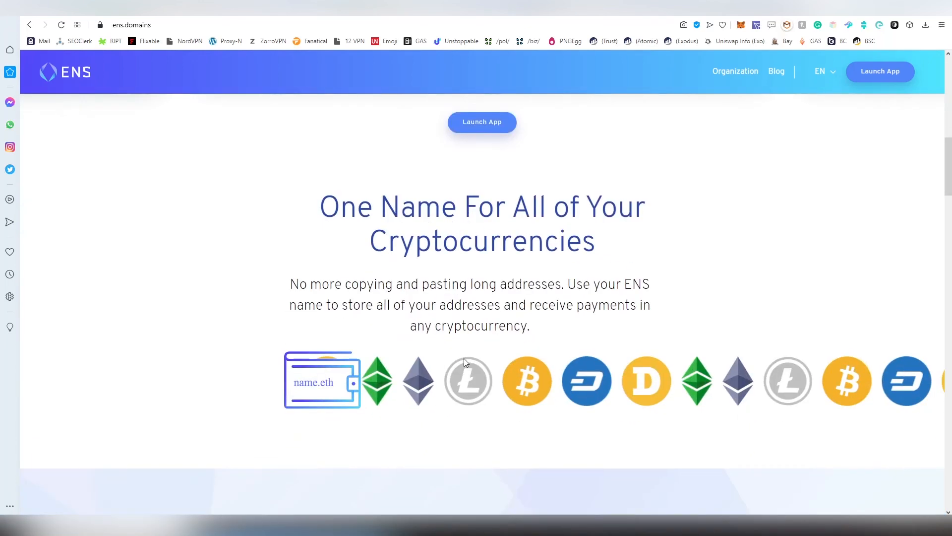
# Scroll past stats, Decentralised Websites, Traditional Domains and Additional Features to ENS Ecosystem.
pyautogui.scroll(-3)
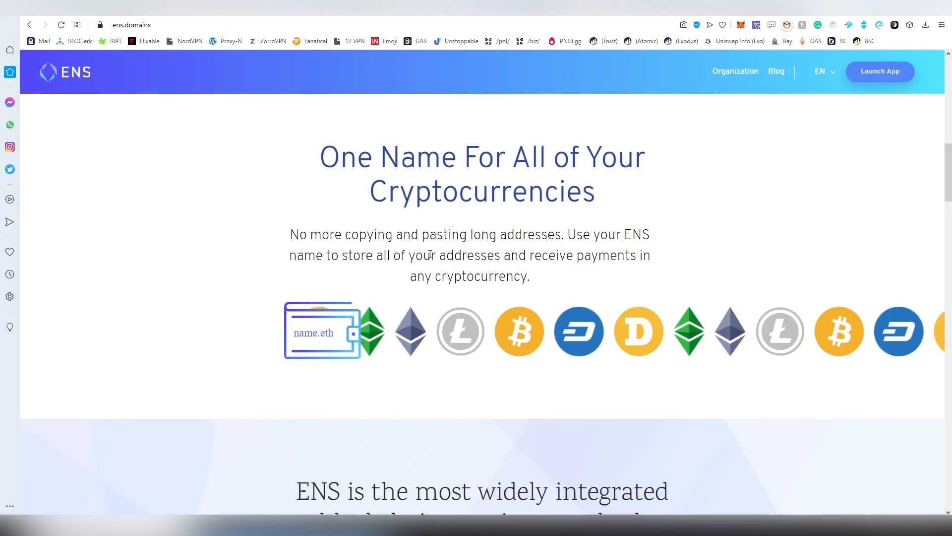
pyautogui.scroll(-3)
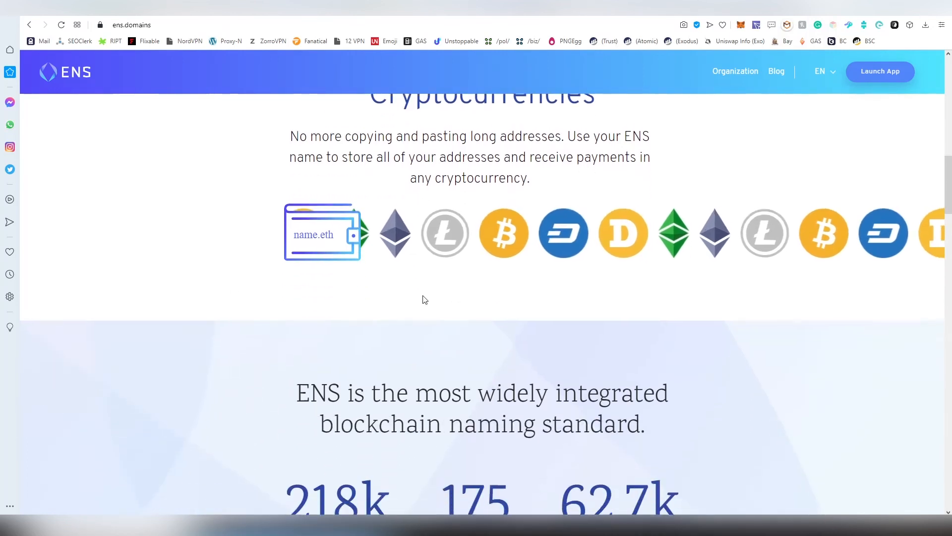
pyautogui.scroll(-3)
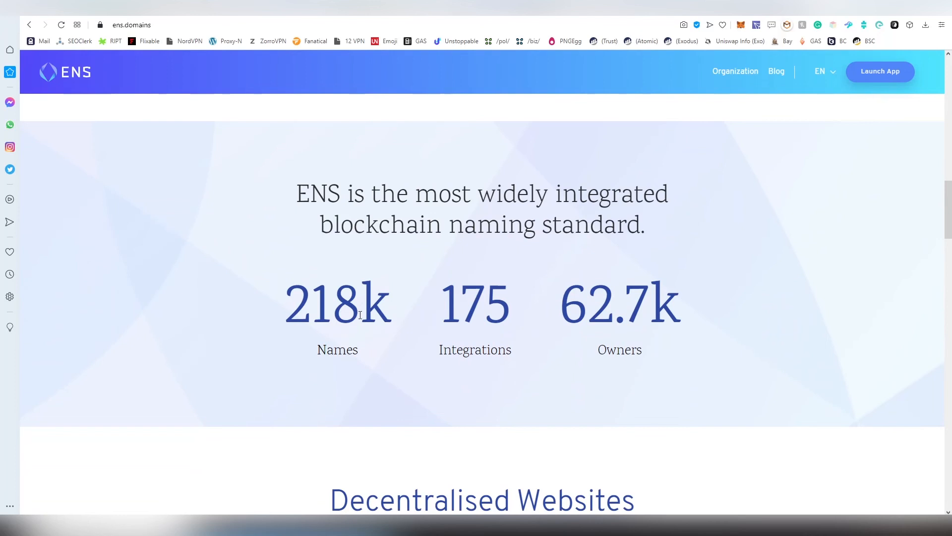
pyautogui.scroll(-3)
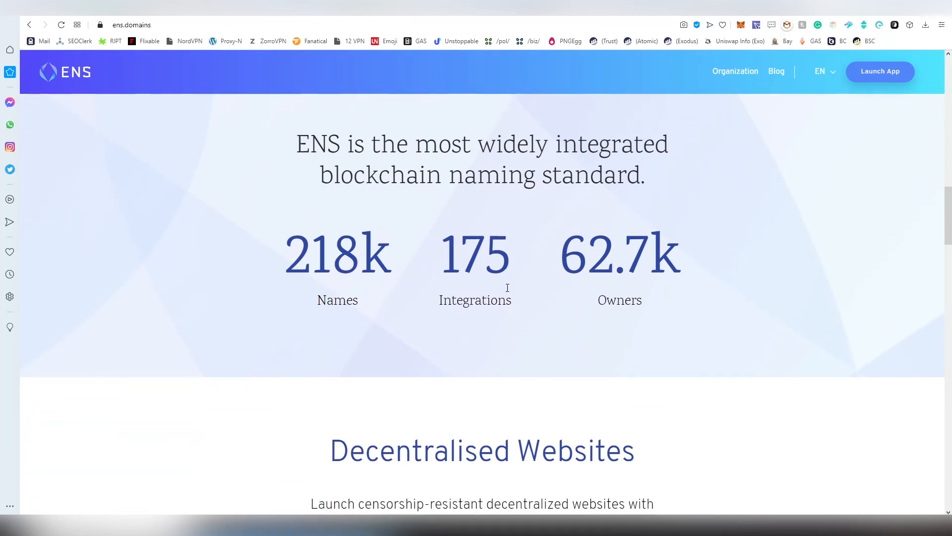
pyautogui.scroll(-3)
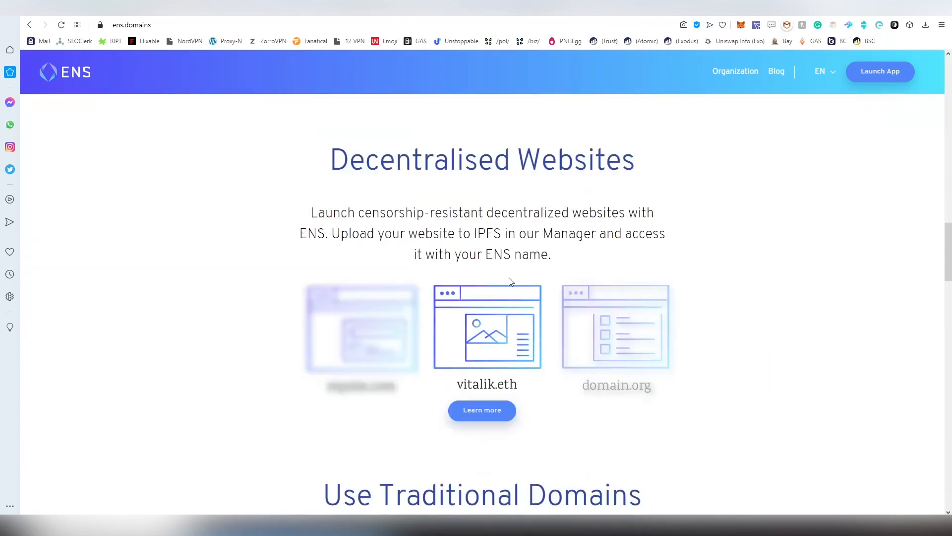
pyautogui.scroll(-3)
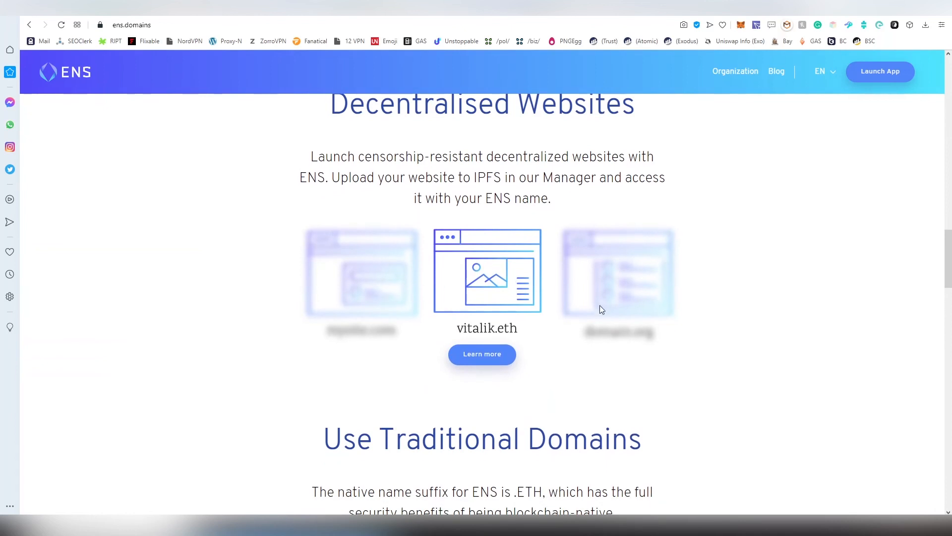
pyautogui.scroll(-3)
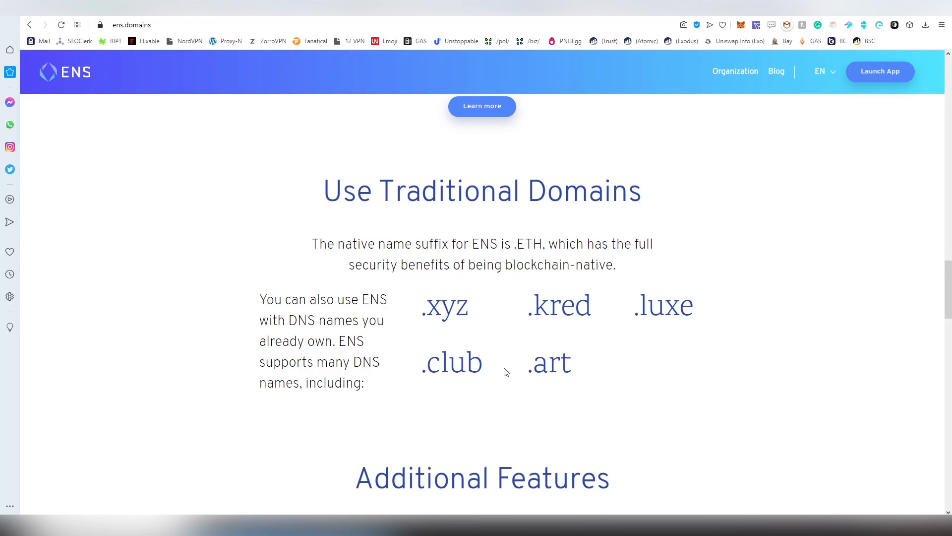
pyautogui.scroll(-3)
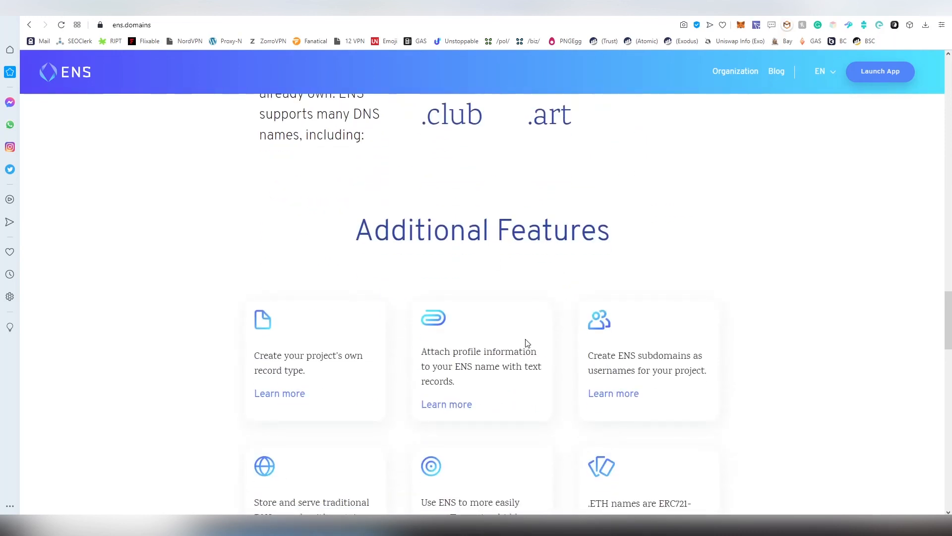
pyautogui.scroll(-3)
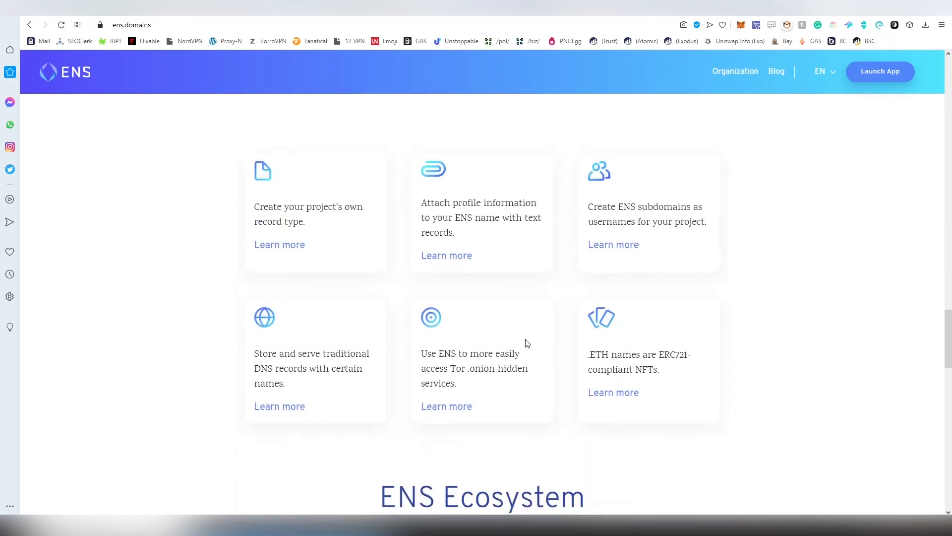
pyautogui.scroll(-3)
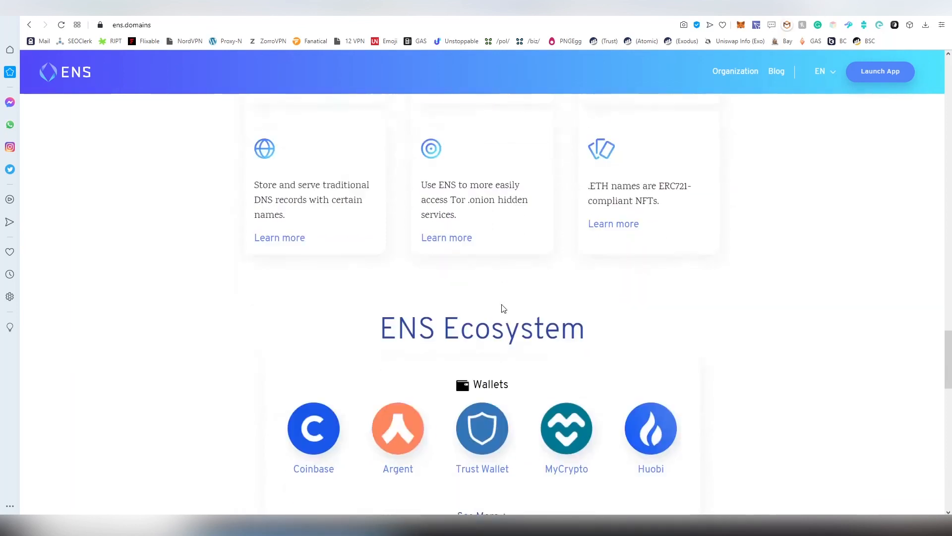
pyautogui.scroll(-3)
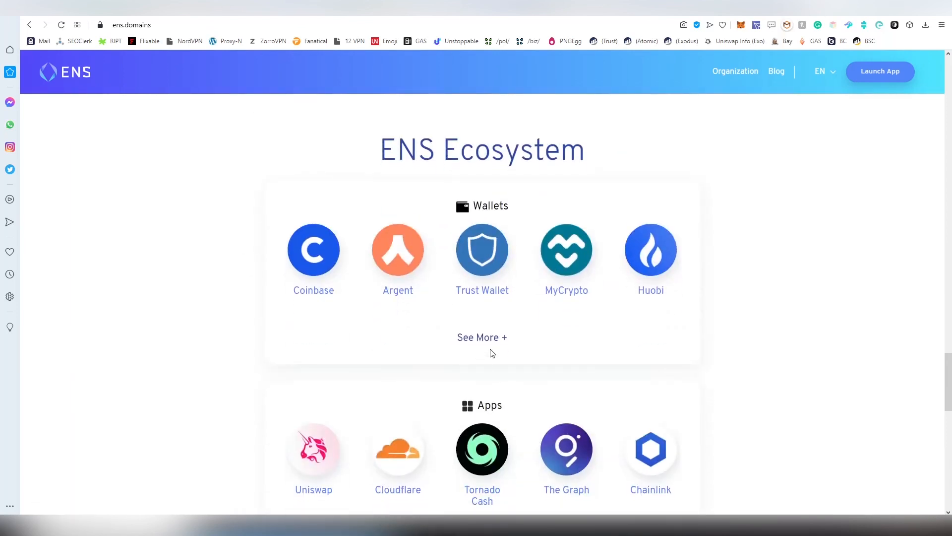
# Expand the Wallets list and browse wallets and apps like Uniswap, Cloudflare and Etherscan.
pyautogui.click(481, 338)
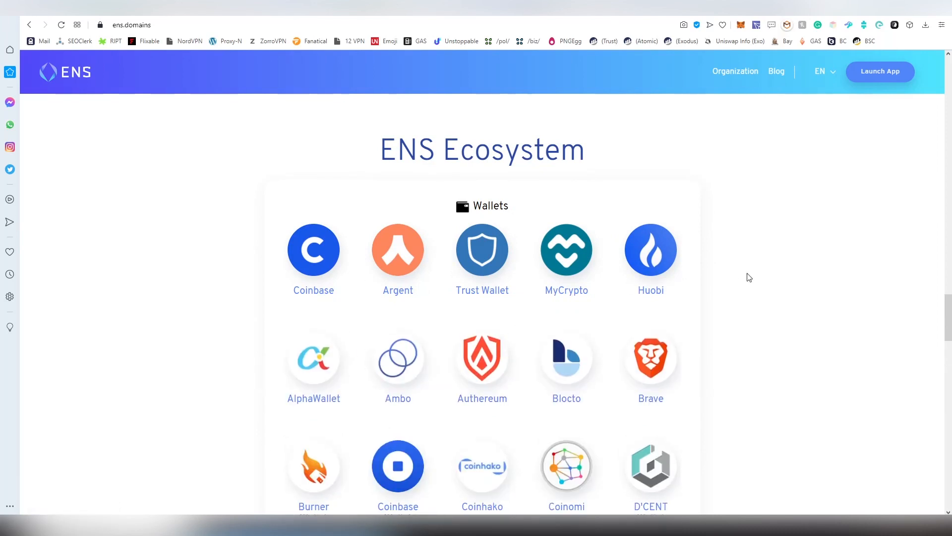
pyautogui.scroll(-3)
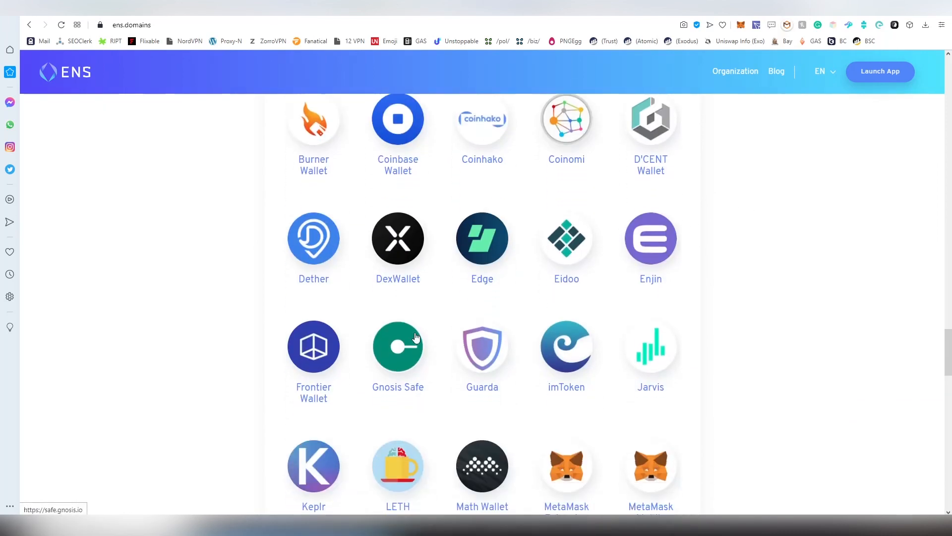
pyautogui.scroll(-3)
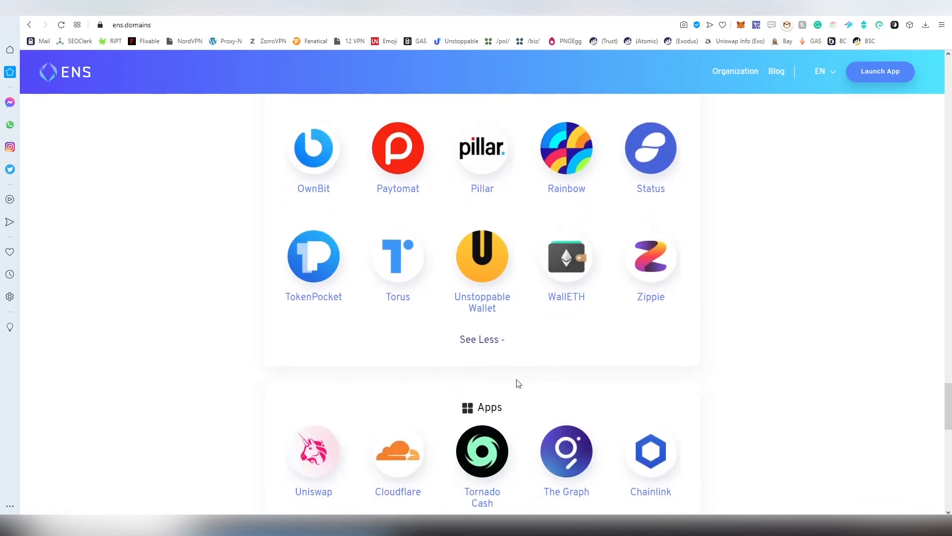
pyautogui.scroll(3)
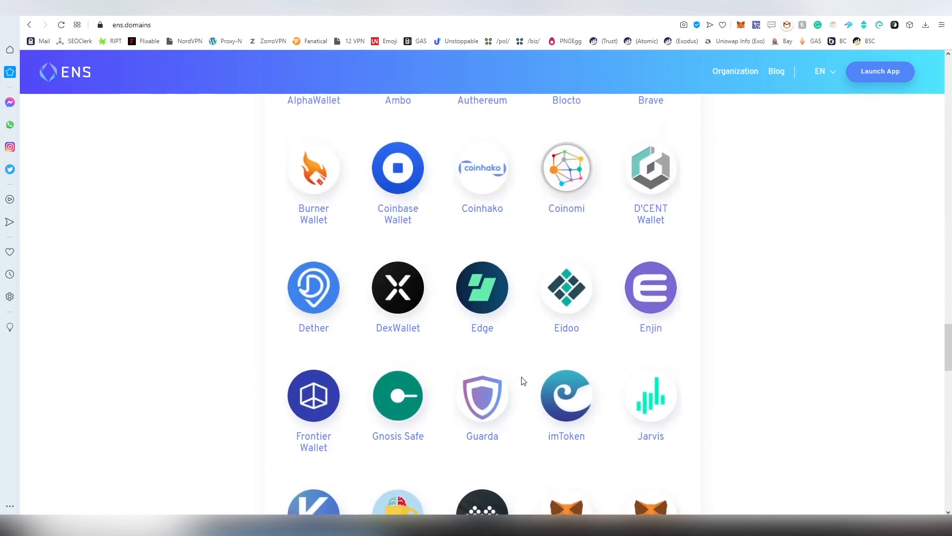
pyautogui.scroll(3)
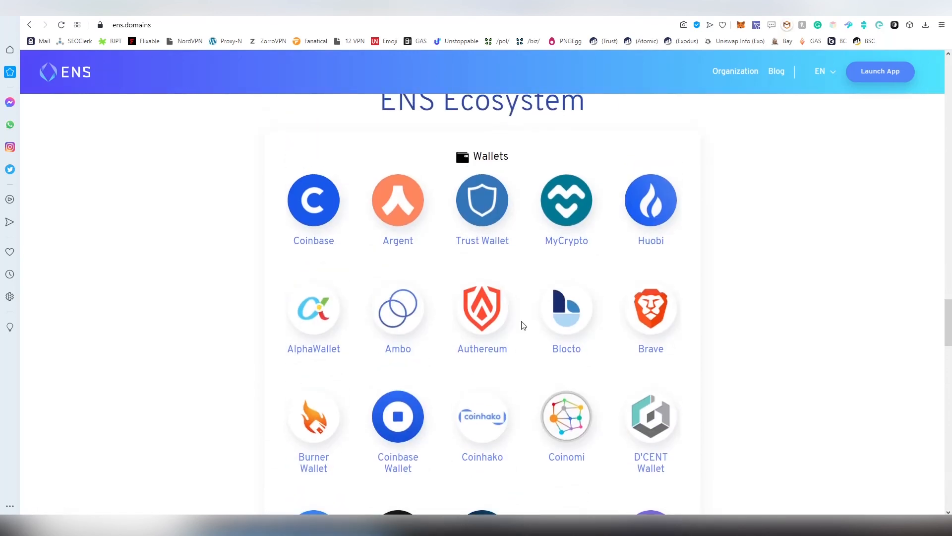
pyautogui.scroll(-3)
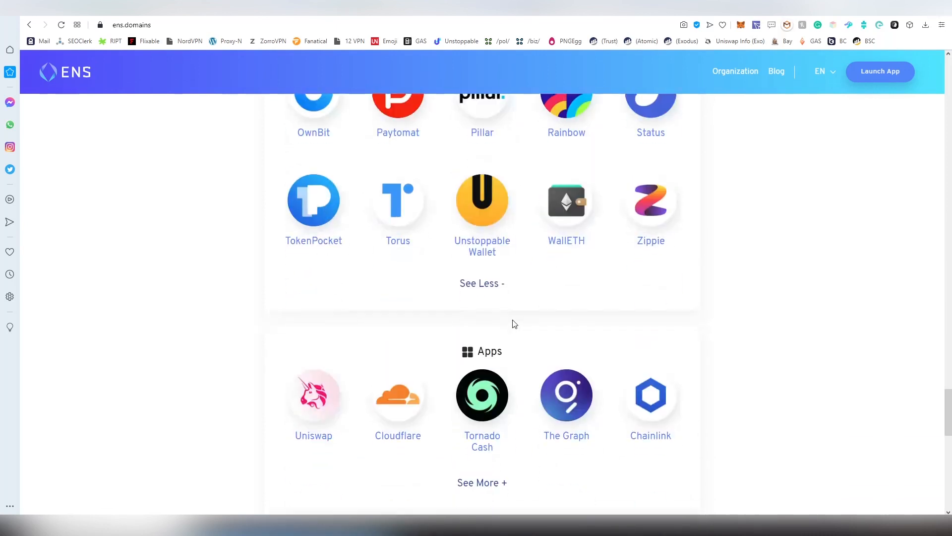
pyautogui.scroll(-3)
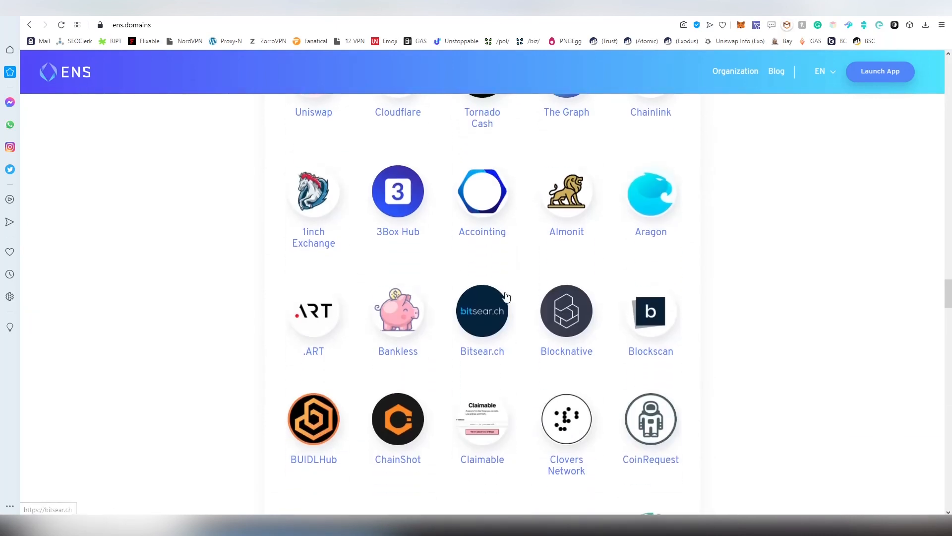
pyautogui.scroll(-3)
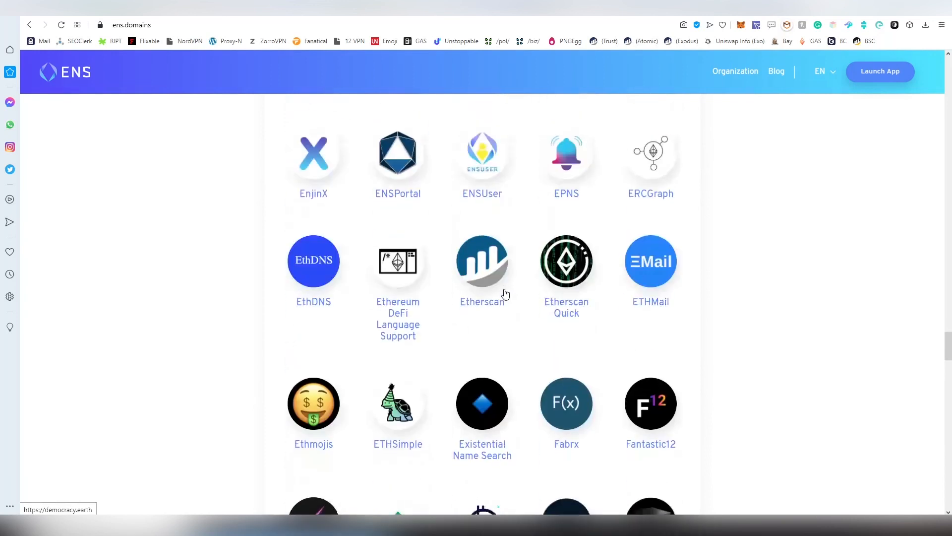